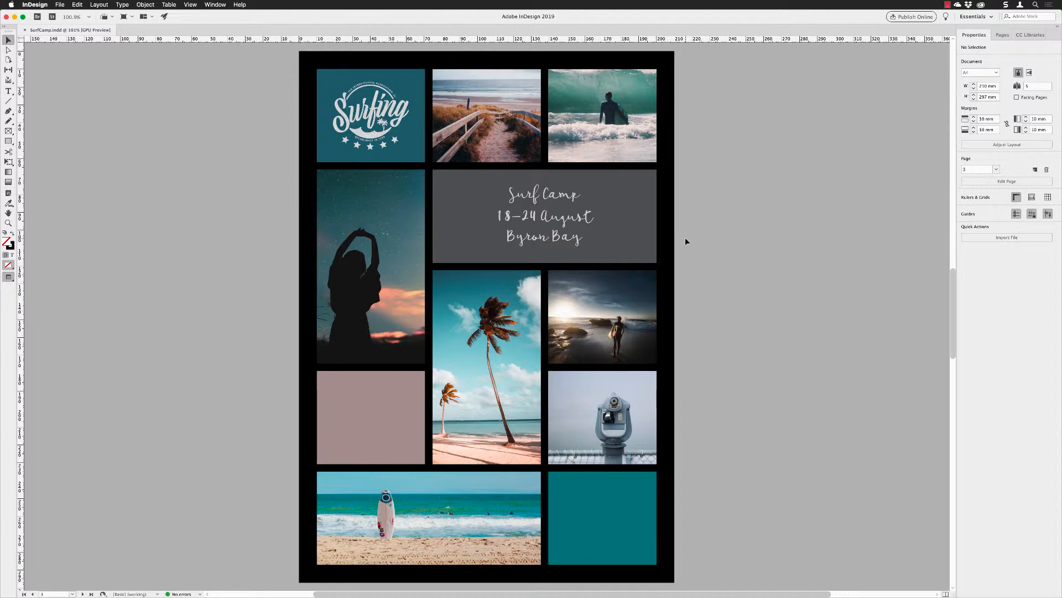
Select the grey Surf Camp text rectangle with the Selection tool
{"action": "left_click", "coordinate": [544, 215]}
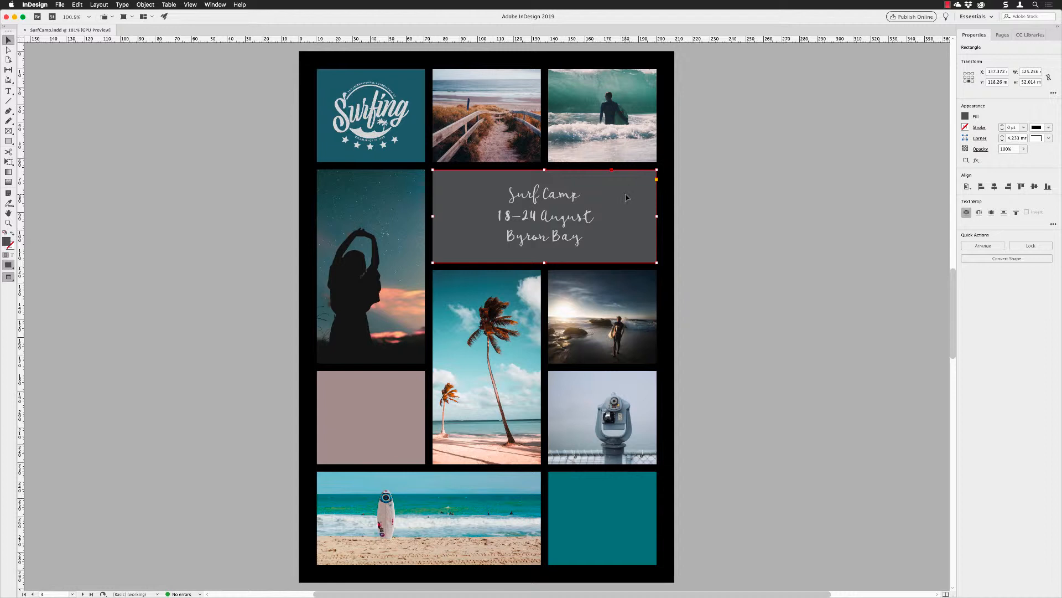
Show the Gradient, Colour and Swatches panels from the Window > Colour menu
{"action": "left_click", "coordinate": [215, 5]}
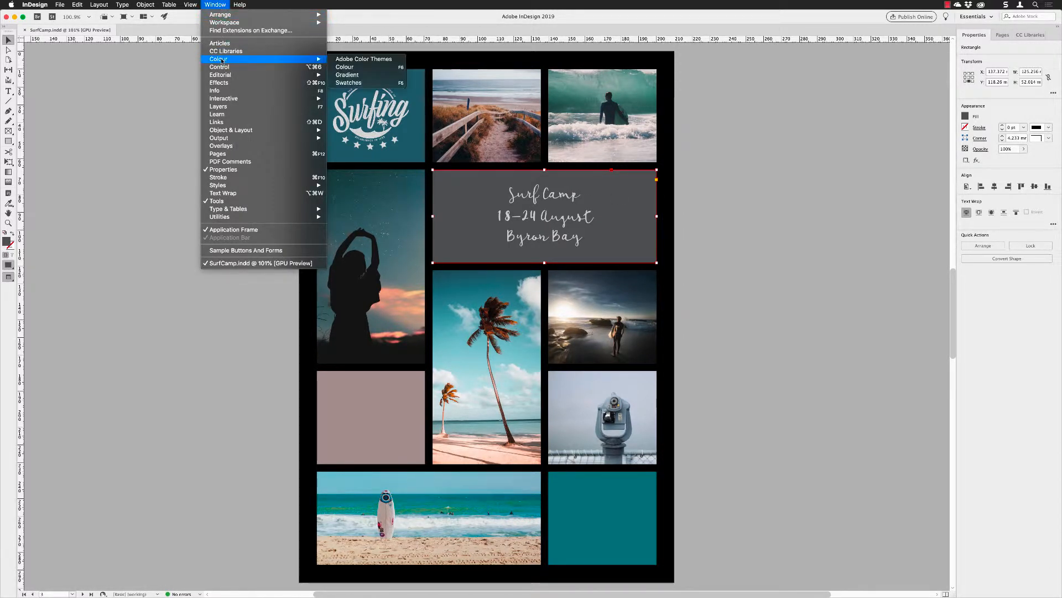
{"action": "mouse_move", "coordinate": [347, 74]}
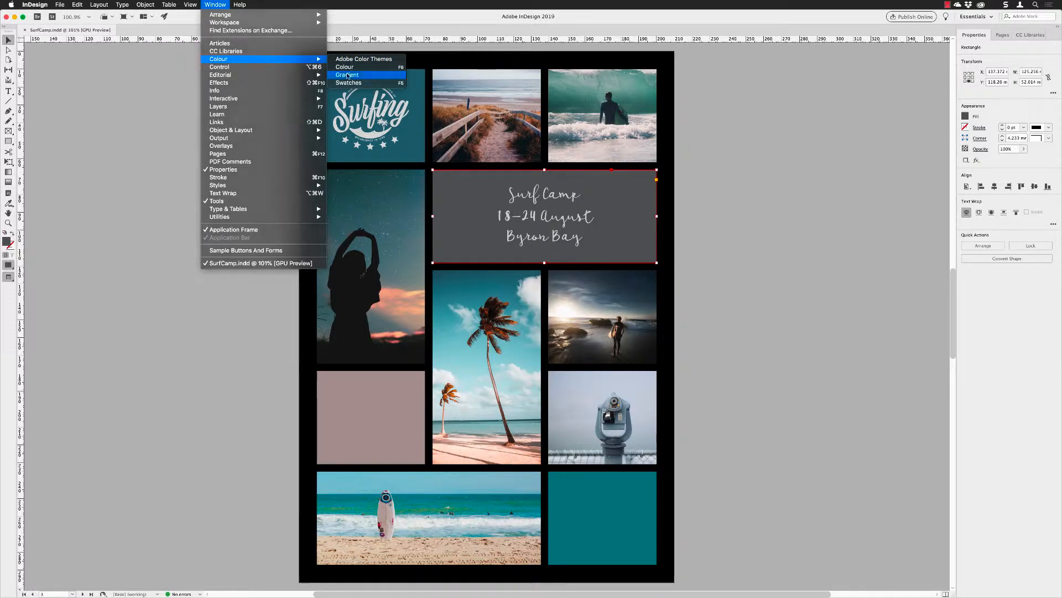
{"action": "left_click", "coordinate": [347, 74]}
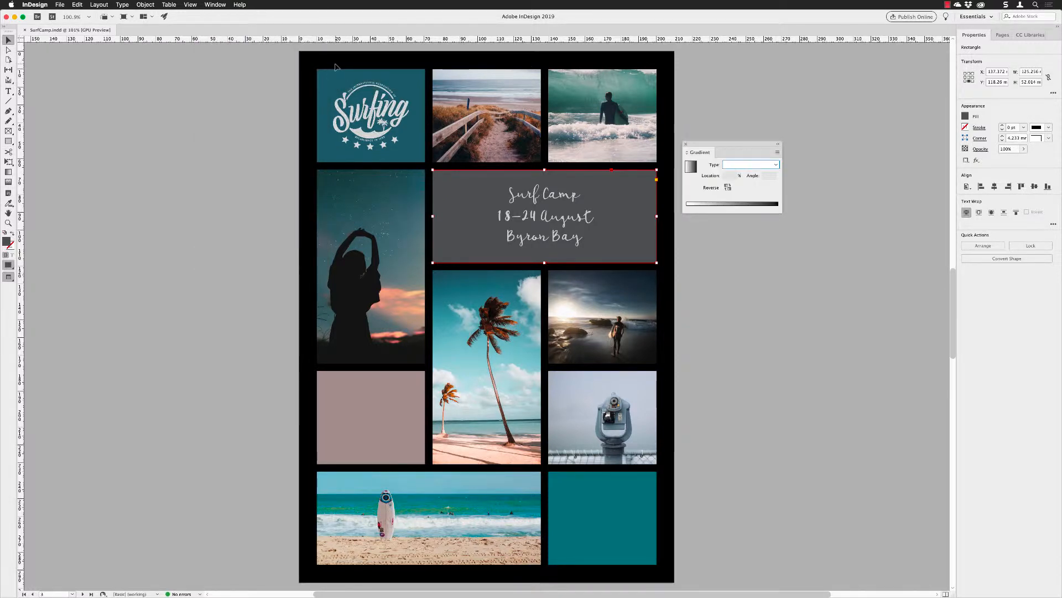
{"action": "left_click", "coordinate": [214, 5]}
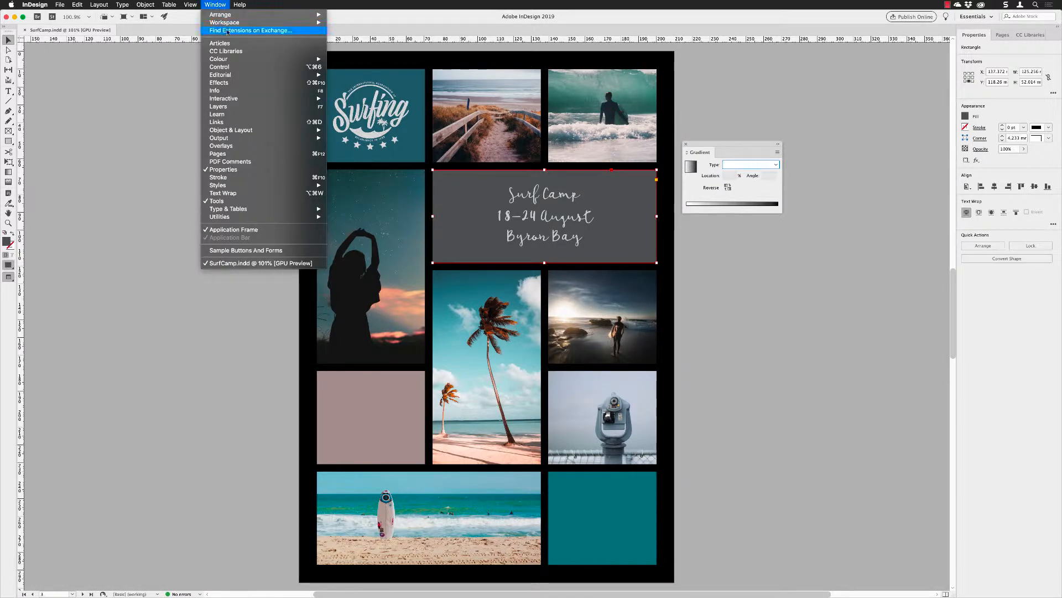
{"action": "mouse_move", "coordinate": [218, 59]}
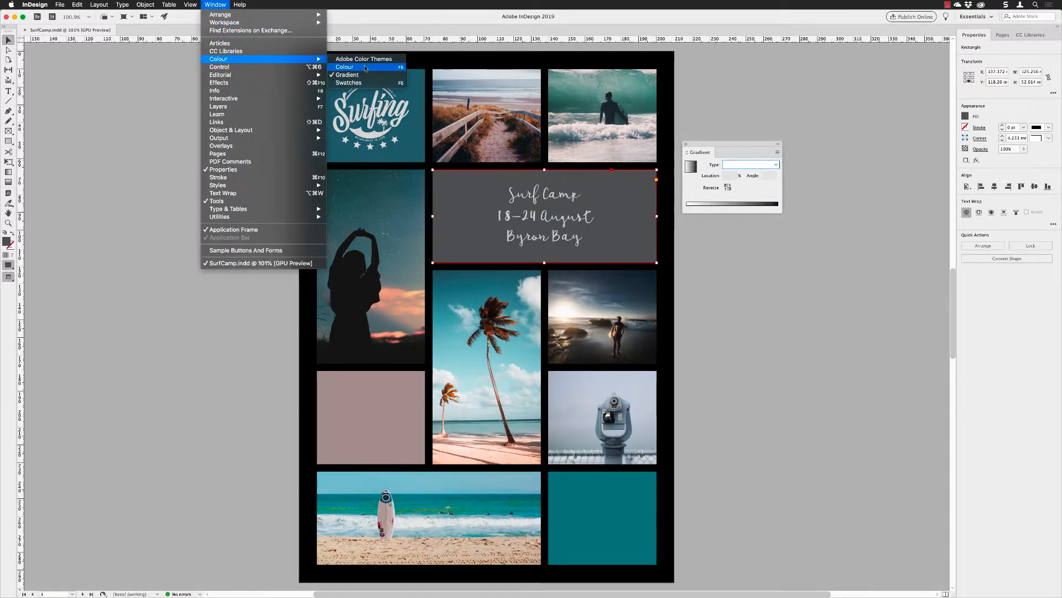
{"action": "left_click", "coordinate": [345, 66]}
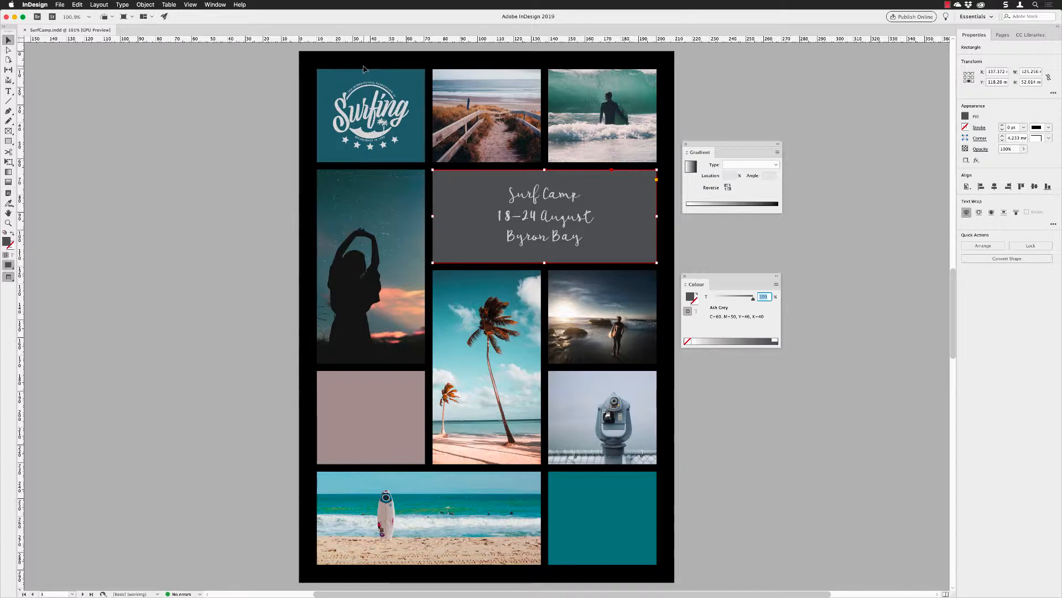
{"action": "left_click", "coordinate": [215, 5]}
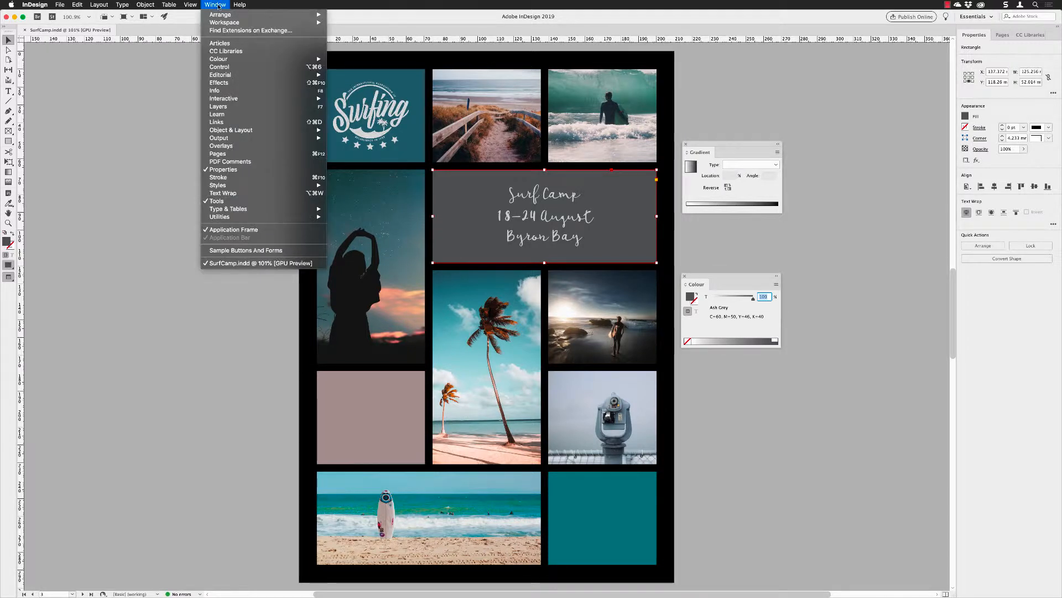
{"action": "mouse_move", "coordinate": [218, 58]}
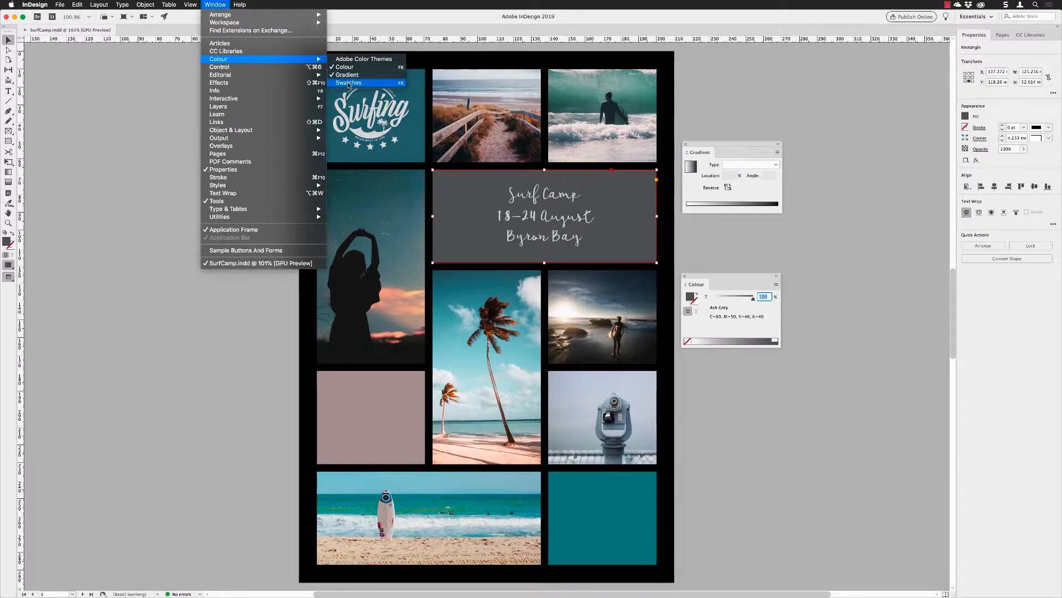
{"action": "left_click", "coordinate": [349, 83]}
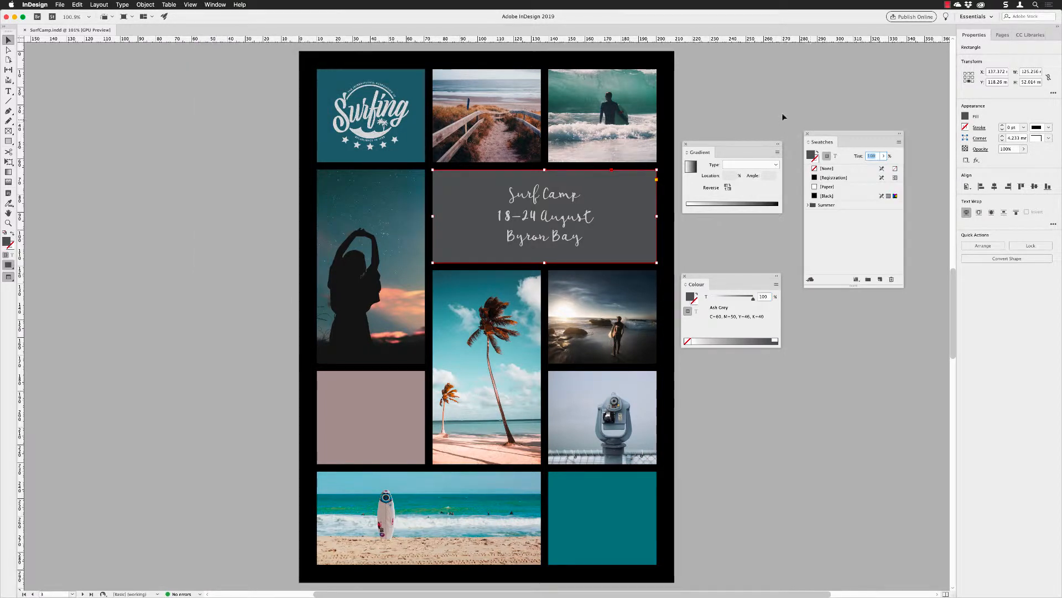
{"action": "mouse_move", "coordinate": [784, 114]}
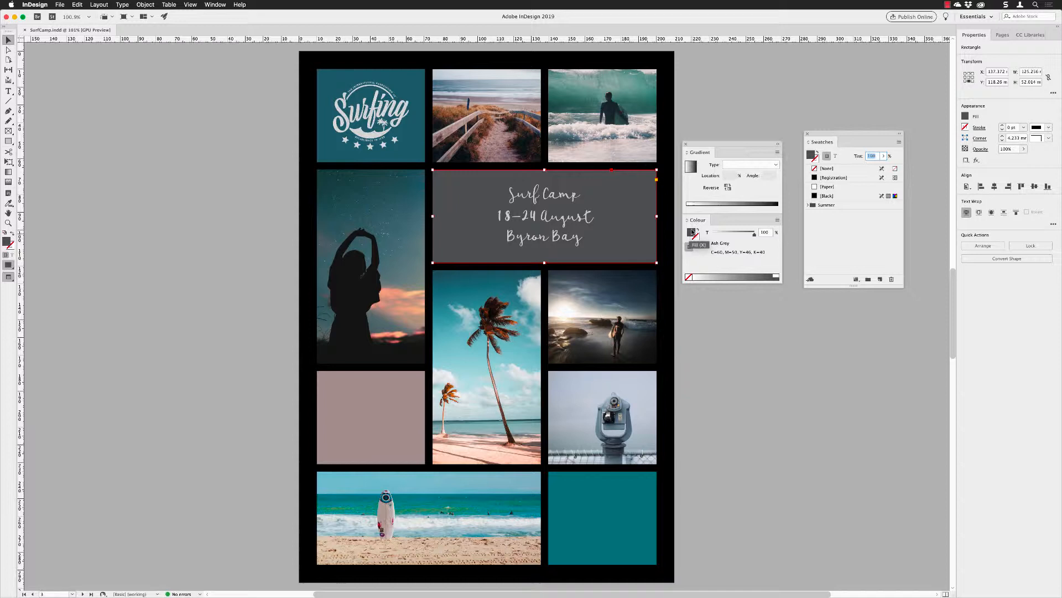
Apply a white-to-black gradient with the black stop at 50% and white near 45%
{"action": "left_click", "coordinate": [691, 166]}
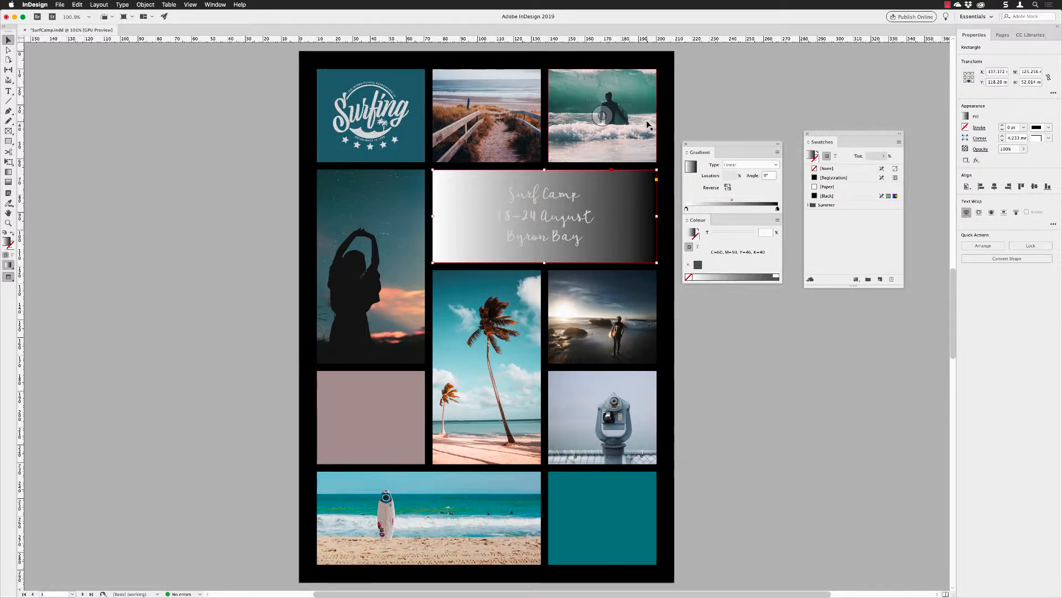
{"action": "mouse_move", "coordinate": [656, 180]}
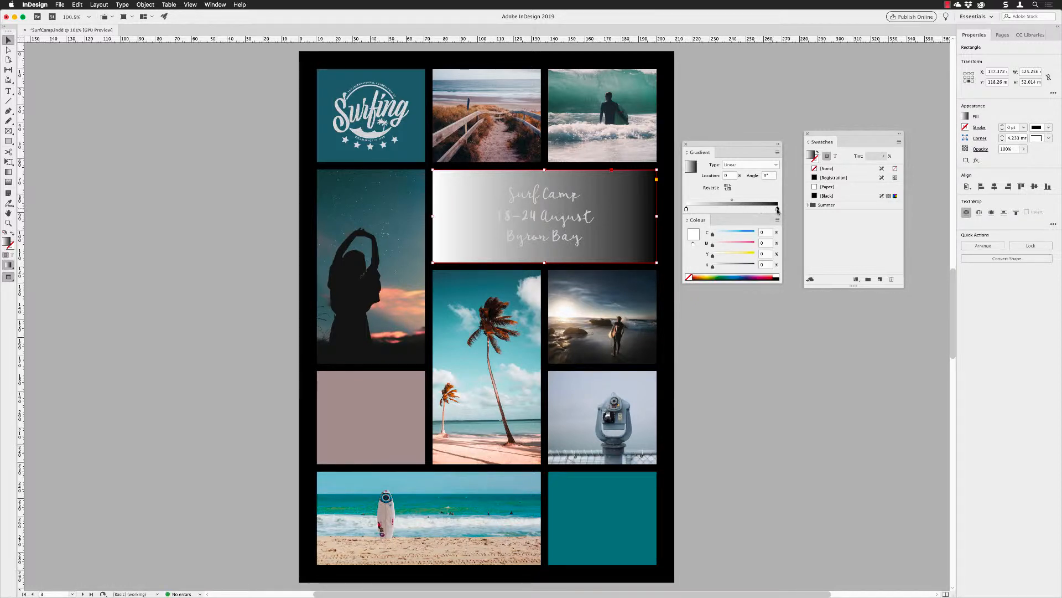
{"action": "left_click", "coordinate": [827, 196]}
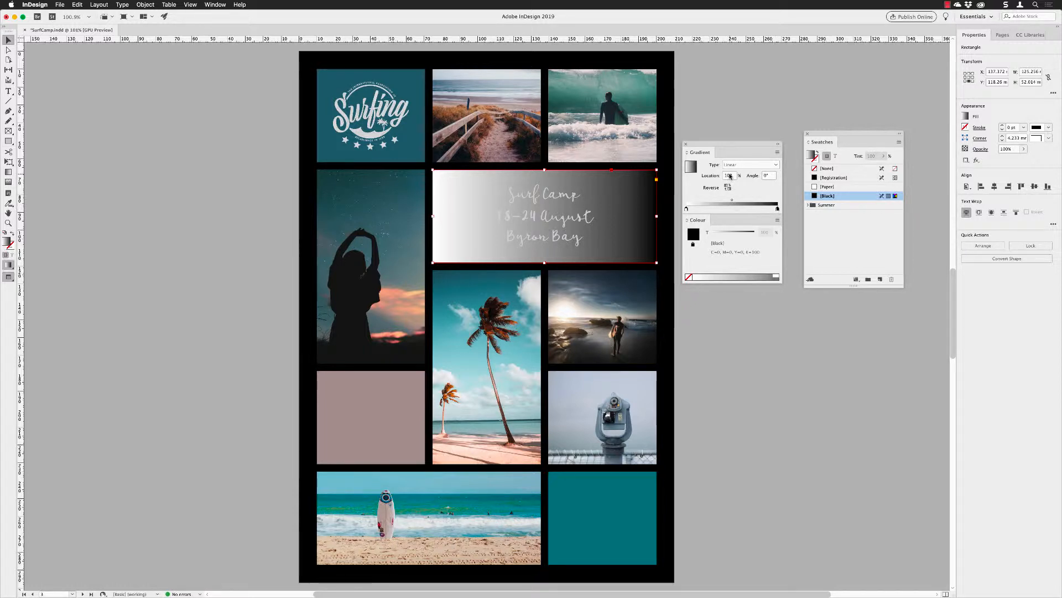
{"action": "left_click", "coordinate": [729, 175]}
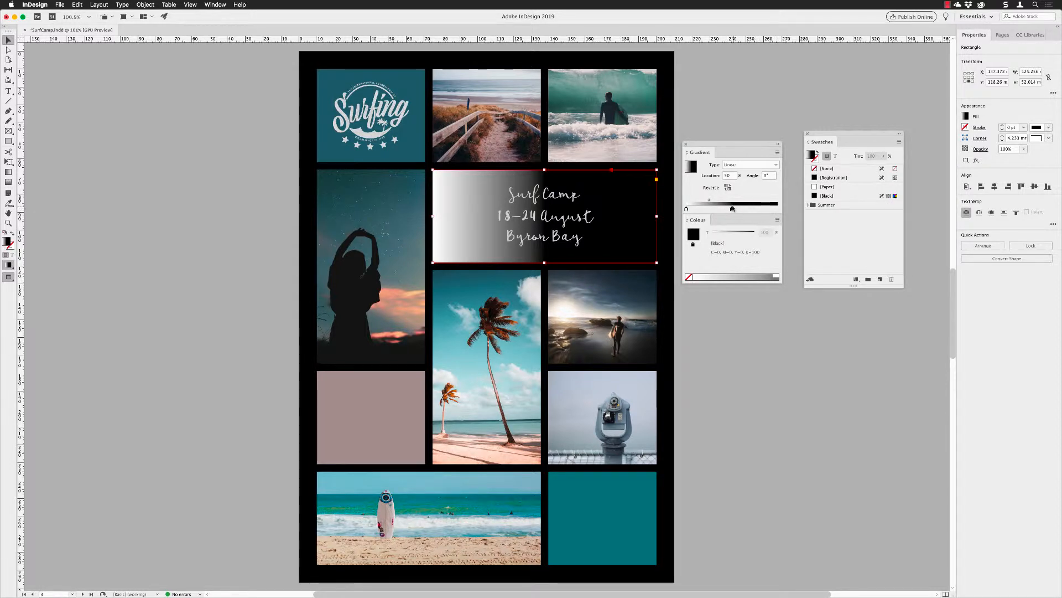
{"action": "mouse_move", "coordinate": [773, 211]}
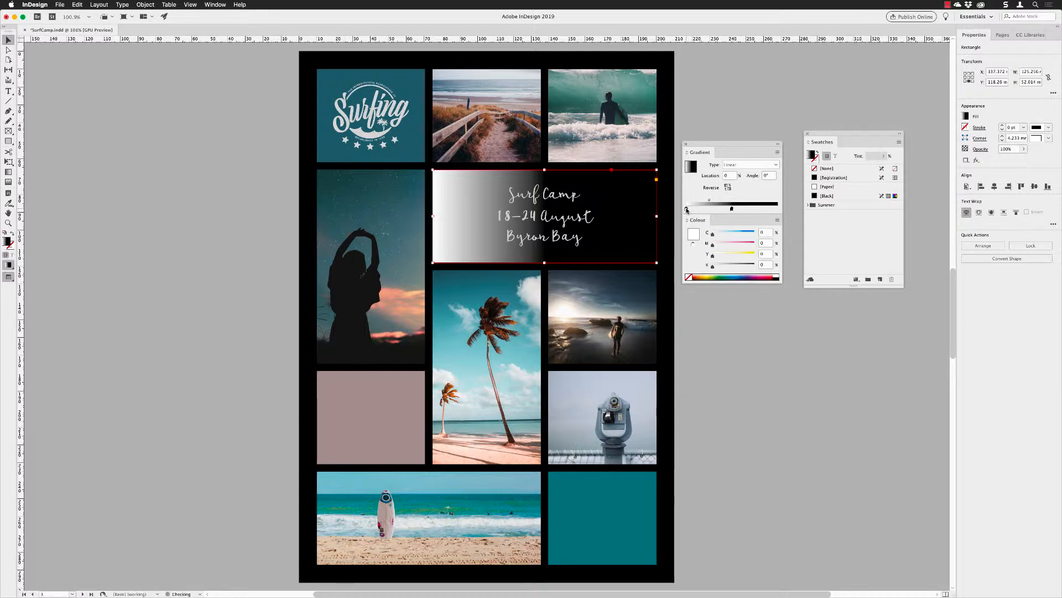
{"action": "left_click_drag", "start_coordinate": [709, 201], "coordinate": [730, 202]}
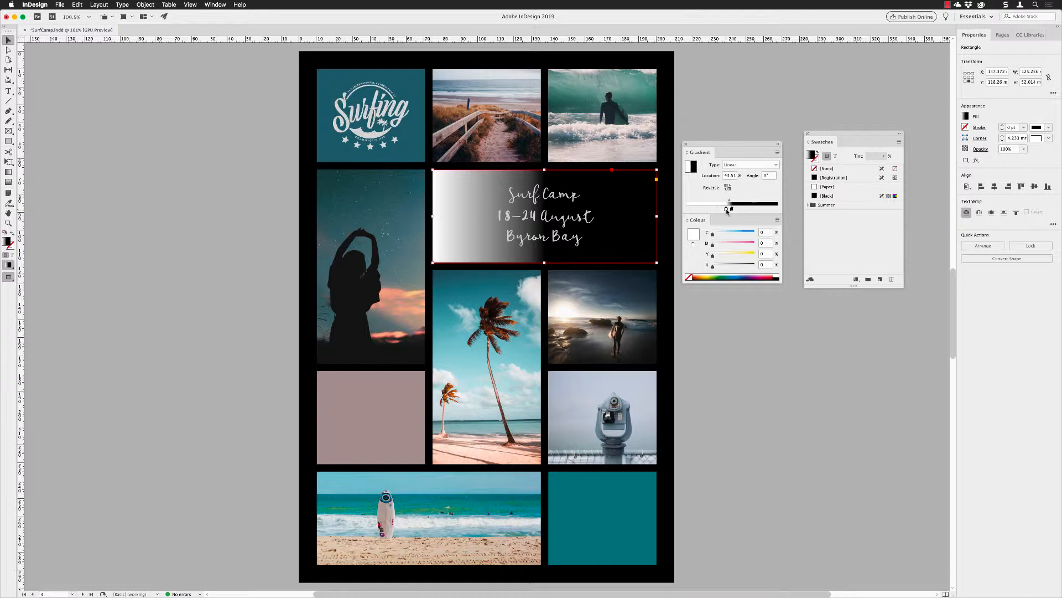
{"action": "left_click_drag", "start_coordinate": [728, 202], "coordinate": [730, 202]}
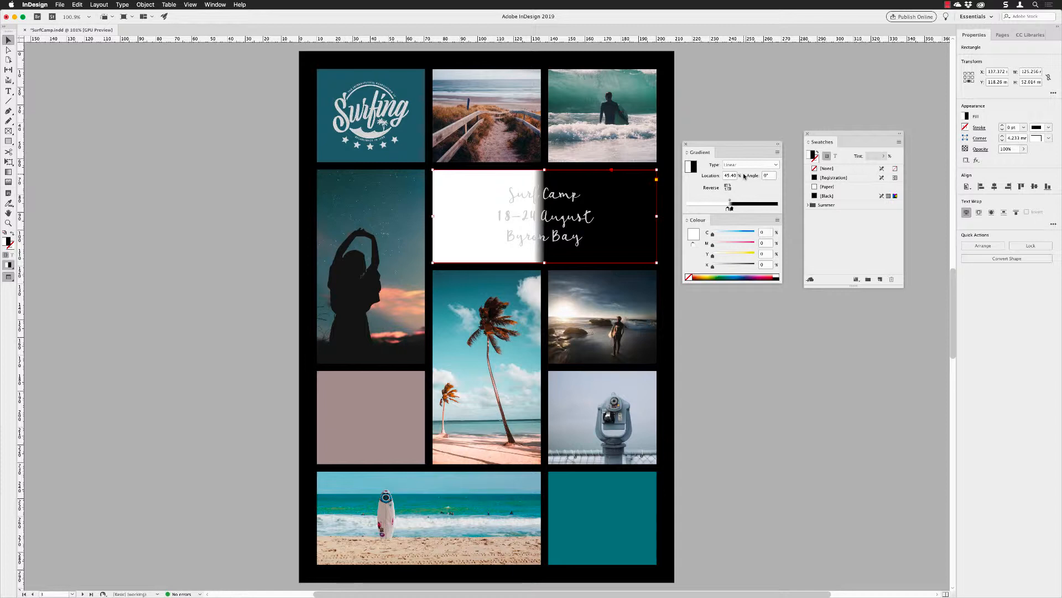
{"action": "mouse_move", "coordinate": [737, 214]}
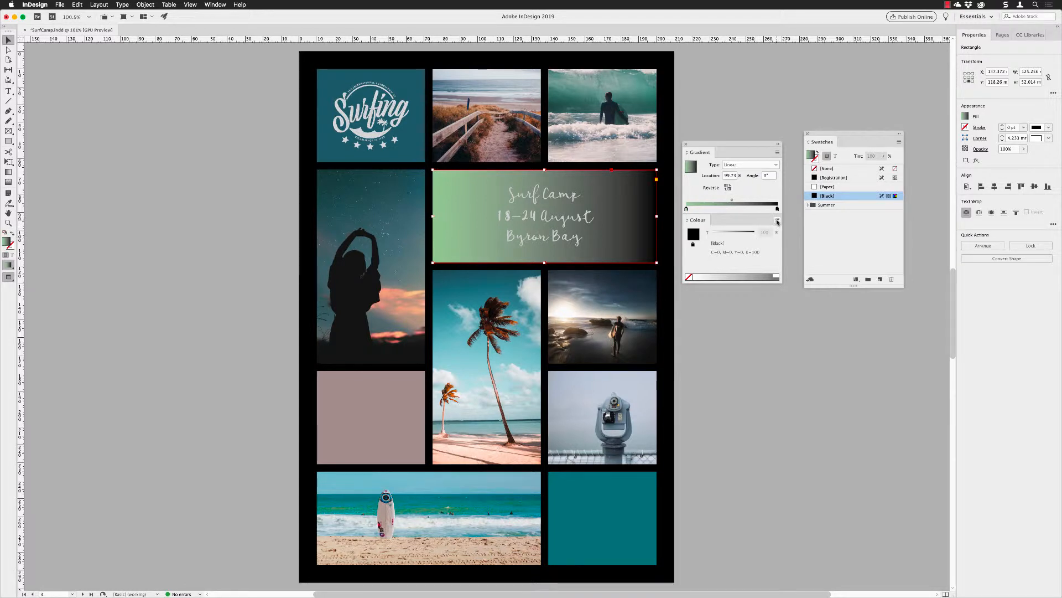
Switch the gradient's end colour stop to CMYK mixing in the Colour panel
{"action": "left_click", "coordinate": [777, 220]}
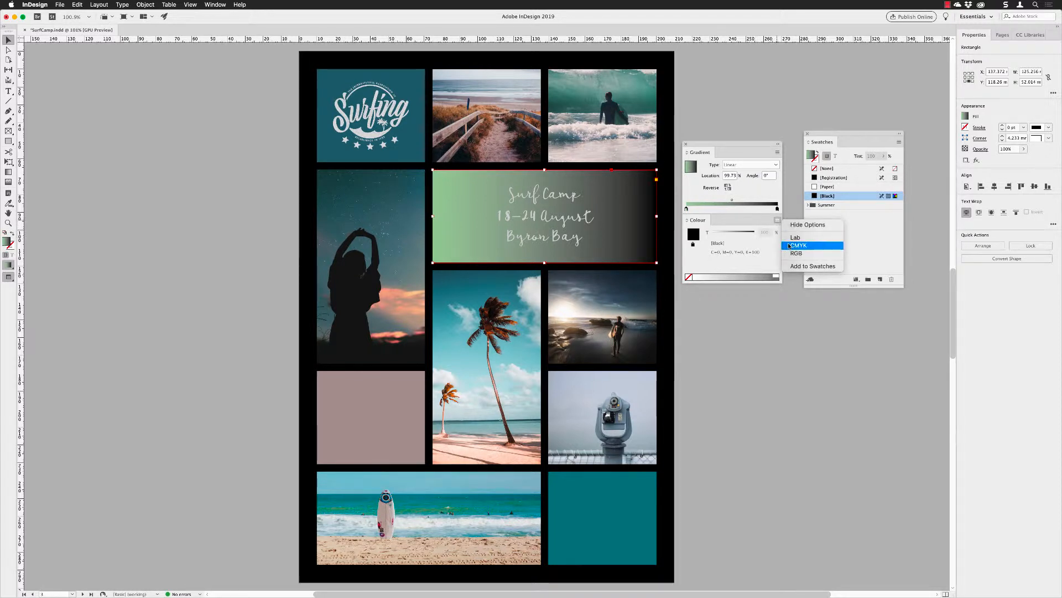
{"action": "left_click", "coordinate": [799, 246]}
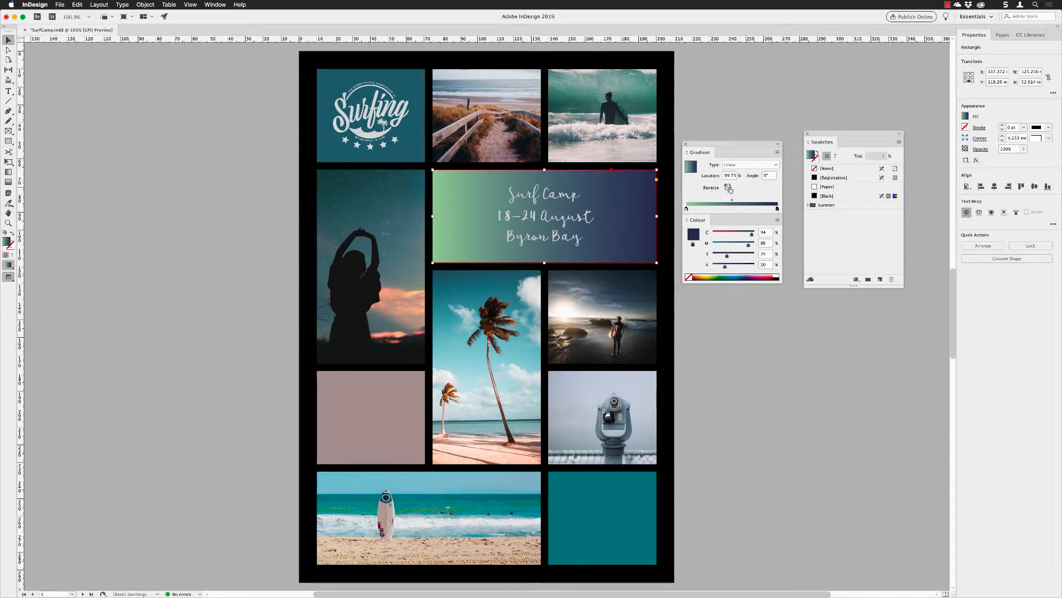
Set the banner gradient's angle to 45 and adjust the gradient ramp
{"action": "left_click", "coordinate": [728, 188]}
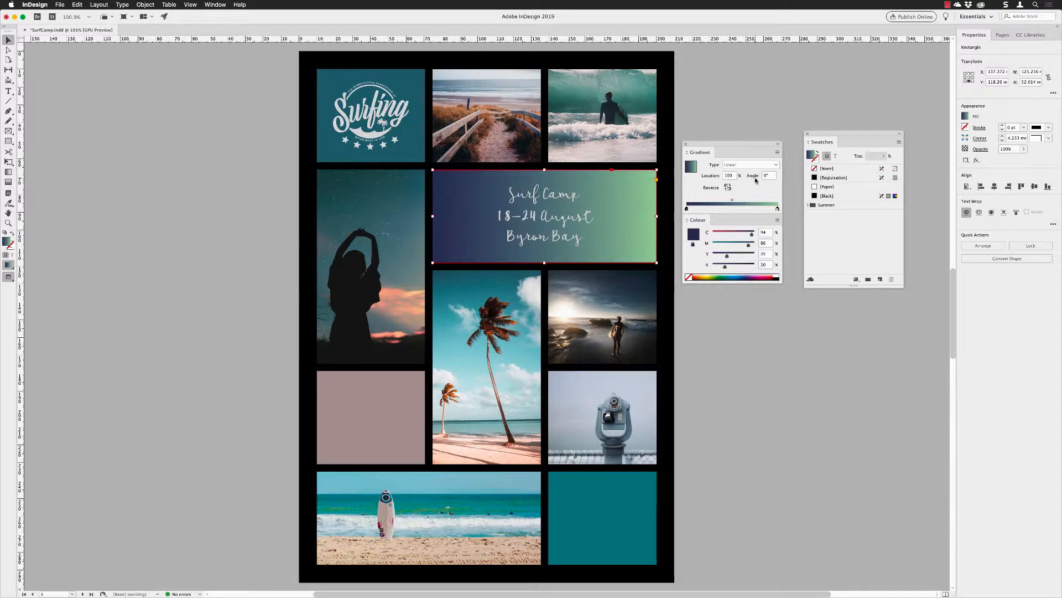
{"action": "left_click", "coordinate": [767, 175]}
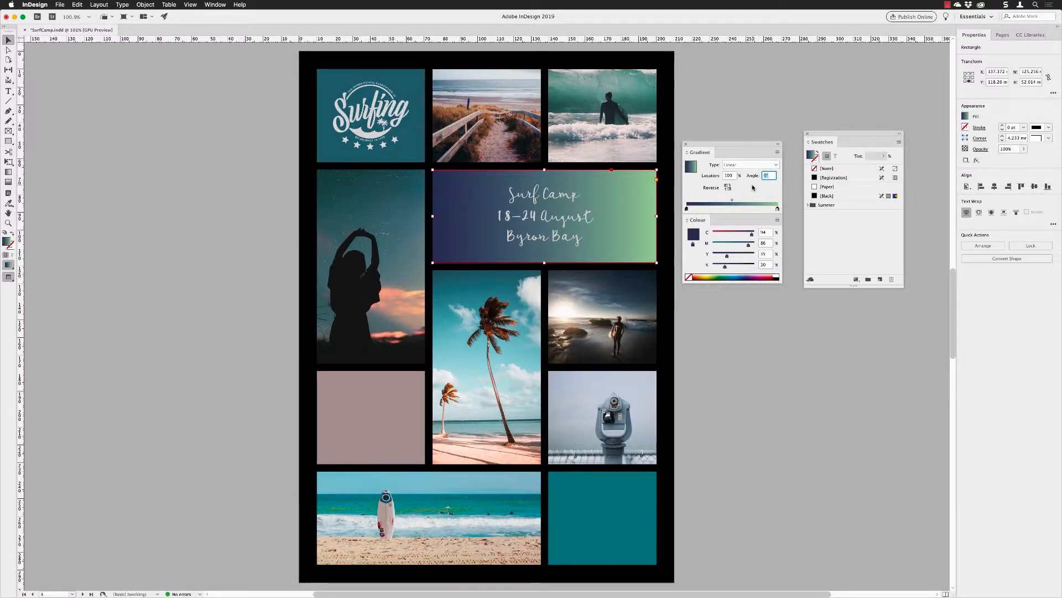
{"action": "type", "text": "45"}
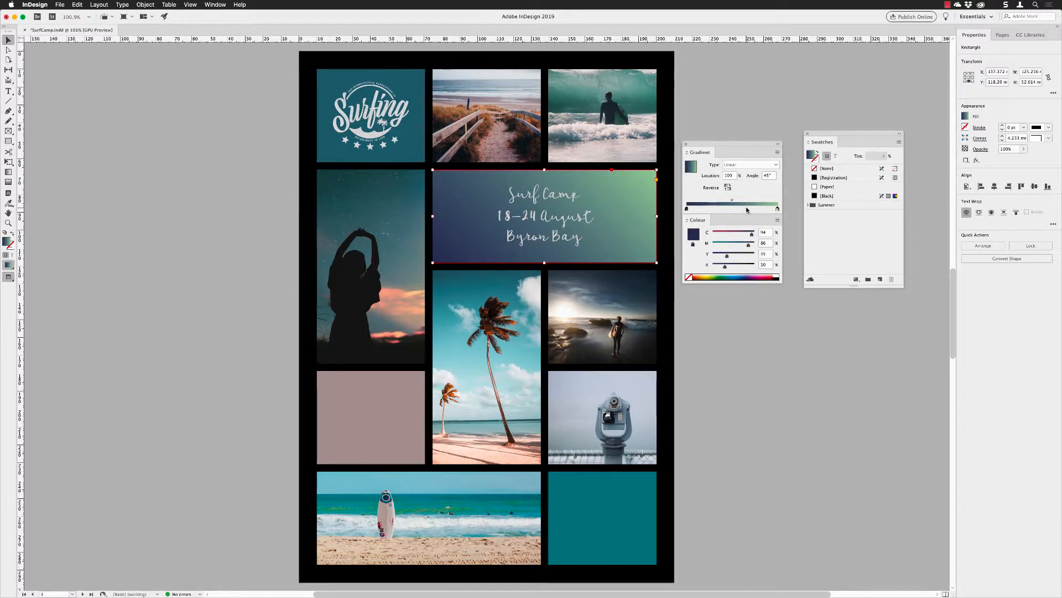
{"action": "left_click_drag", "start_coordinate": [777, 200], "coordinate": [749, 200]}
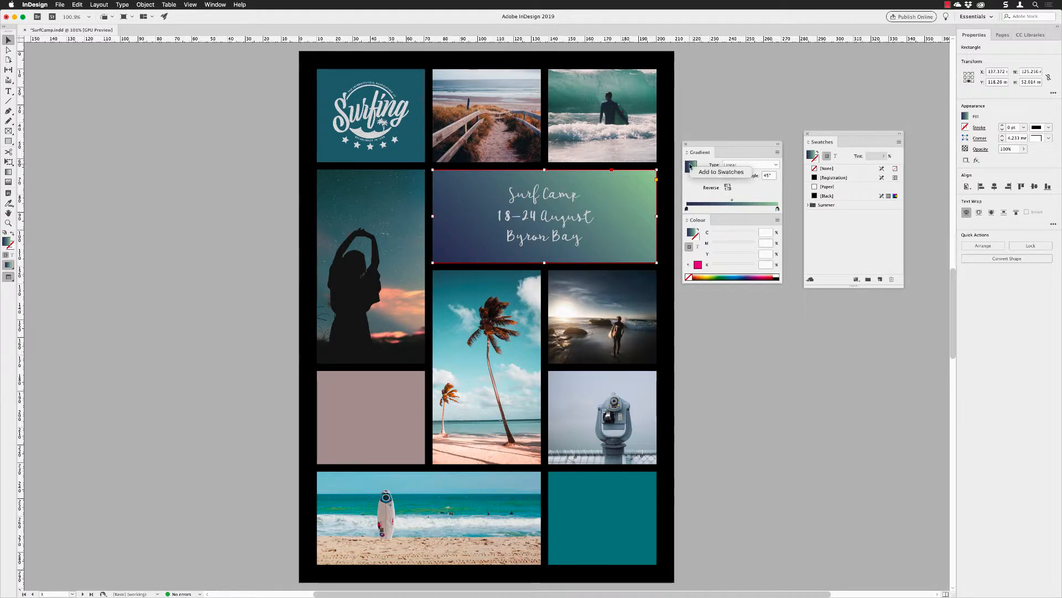
Save the gradient as swatch 'Gradient summer greens' and close the Gradient and Swatches panels
{"action": "left_click", "coordinate": [721, 172]}
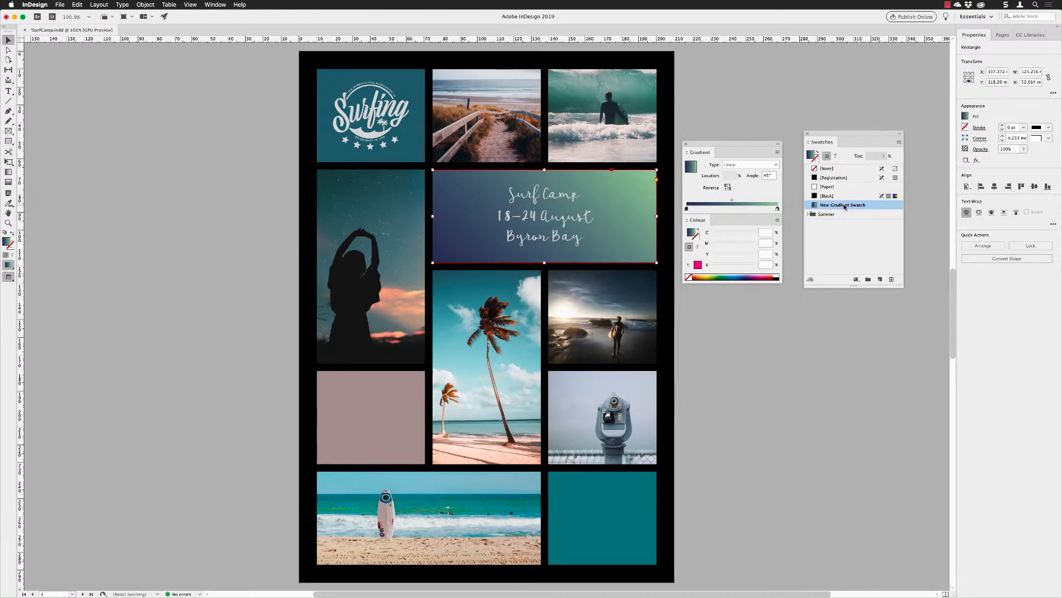
{"action": "double_click", "coordinate": [842, 205]}
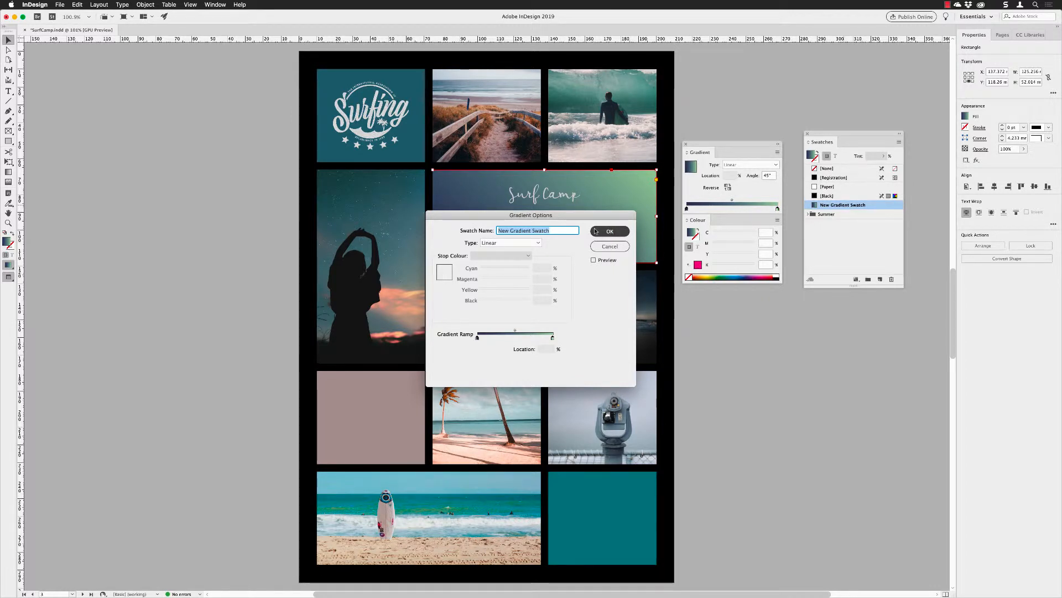
{"action": "type", "text": "Gradient summer"}
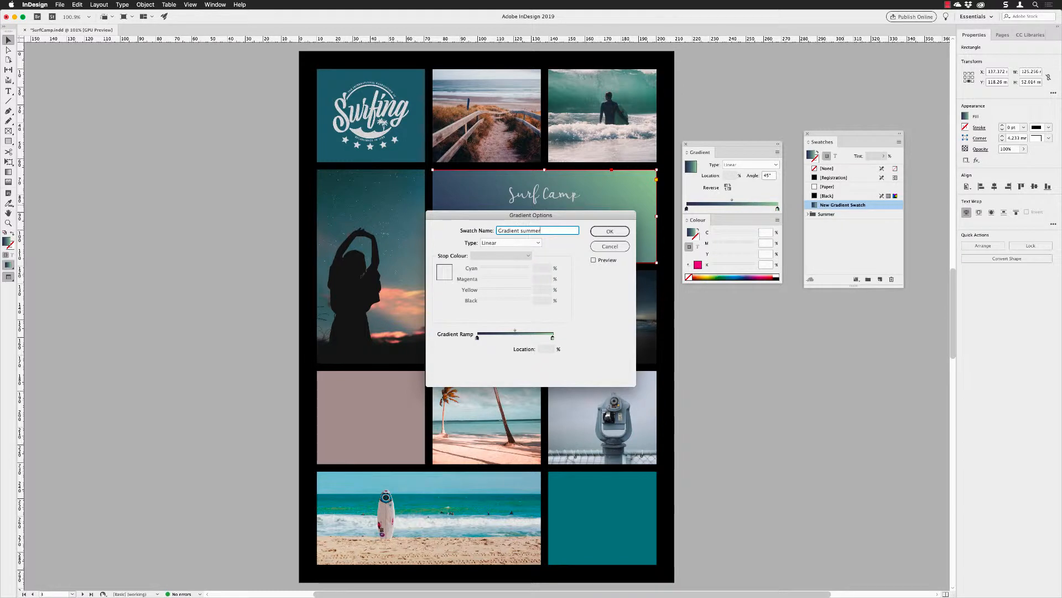
{"action": "type", "text": "greens"}
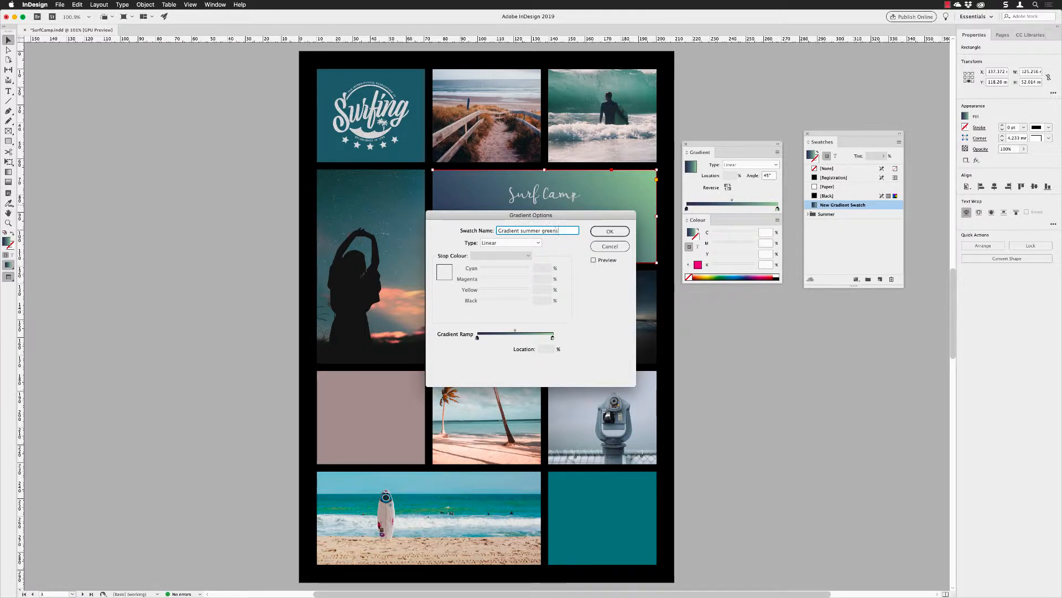
{"action": "left_click", "coordinate": [609, 231]}
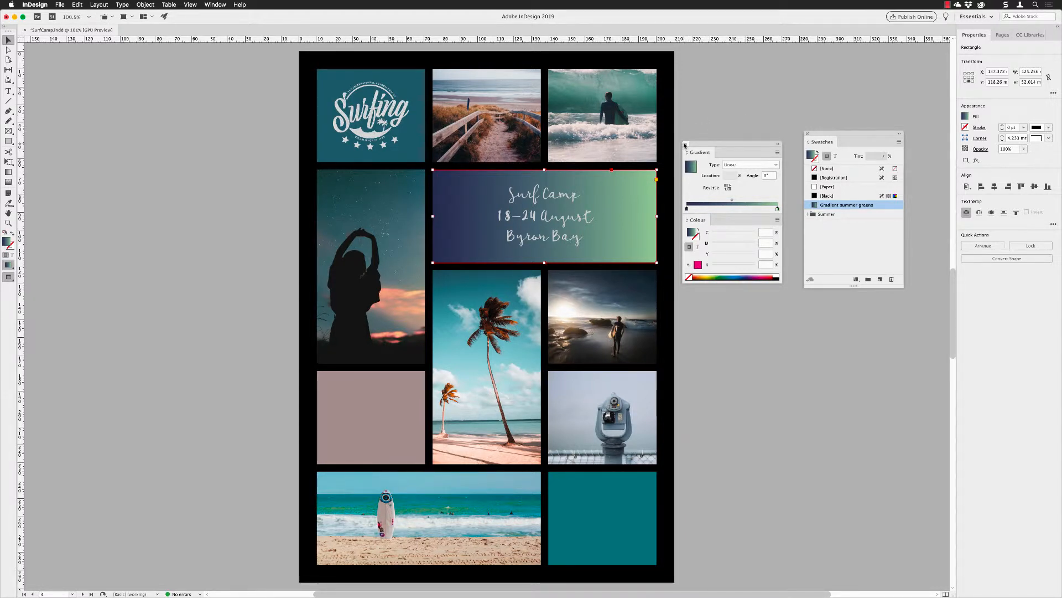
{"action": "left_click", "coordinate": [686, 145]}
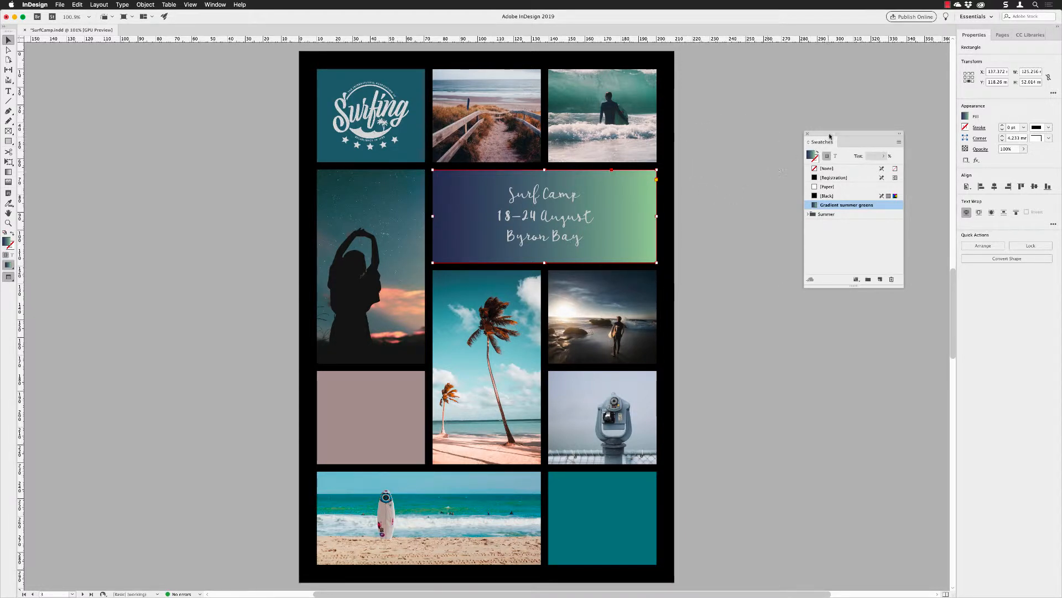
{"action": "left_click", "coordinate": [807, 134]}
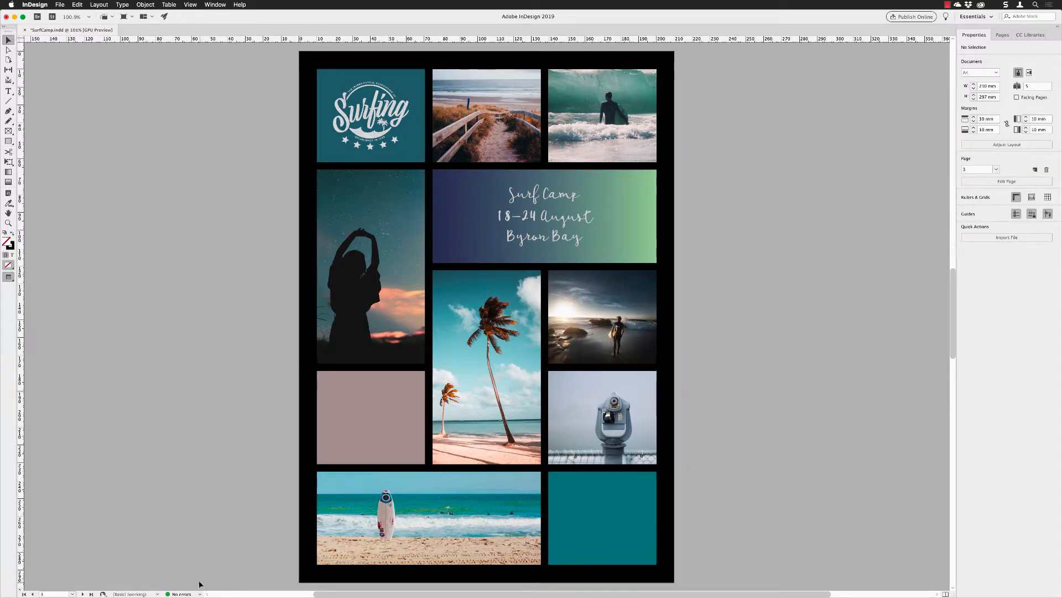
{"action": "mouse_move", "coordinate": [85, 575]}
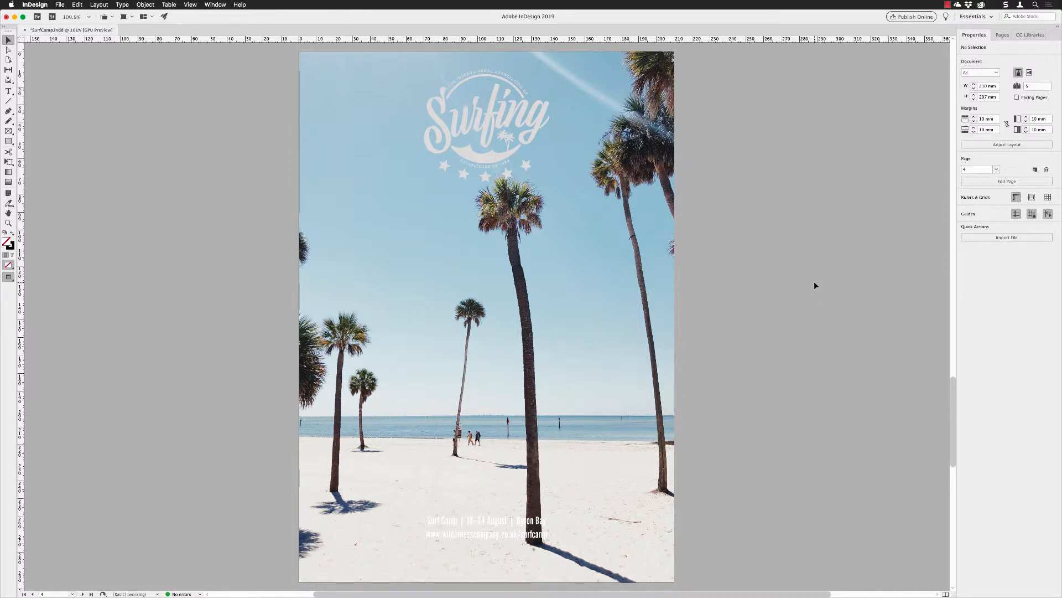
{"action": "mouse_move", "coordinate": [801, 281]}
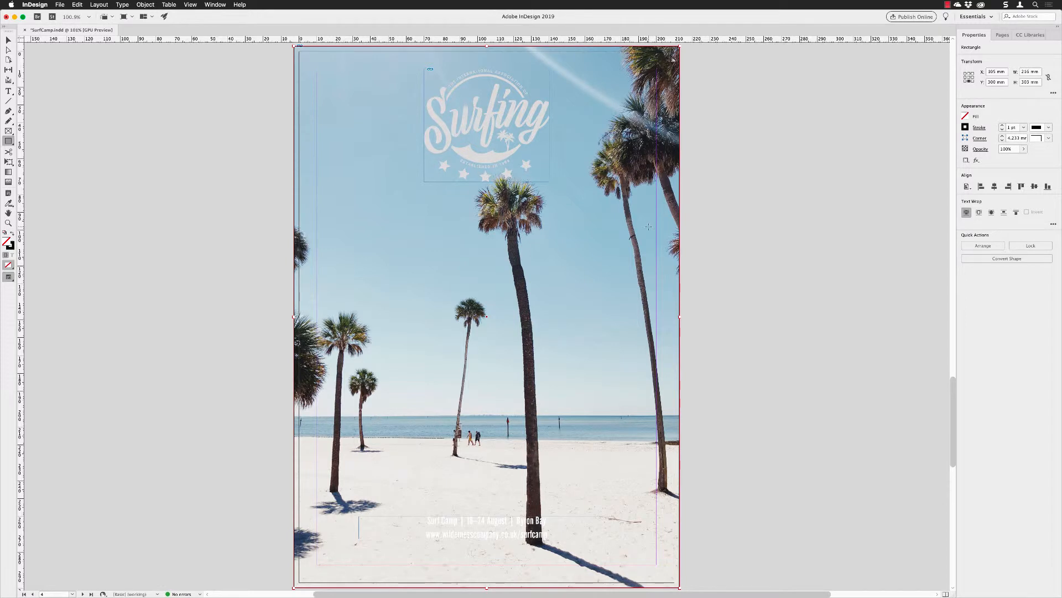
{"action": "mouse_move", "coordinate": [543, 290]}
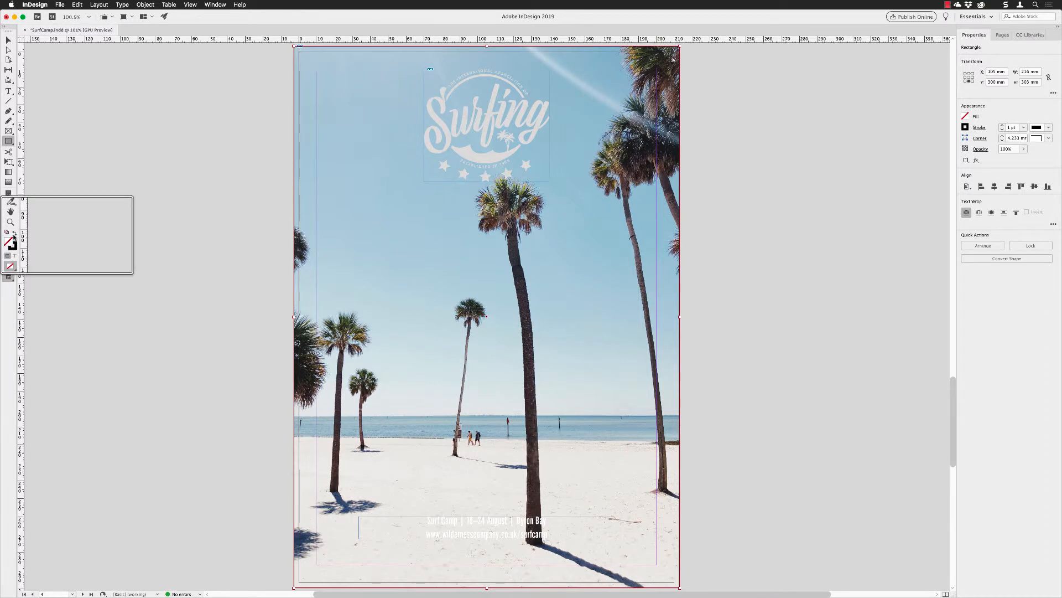
{"action": "mouse_move", "coordinate": [18, 236]}
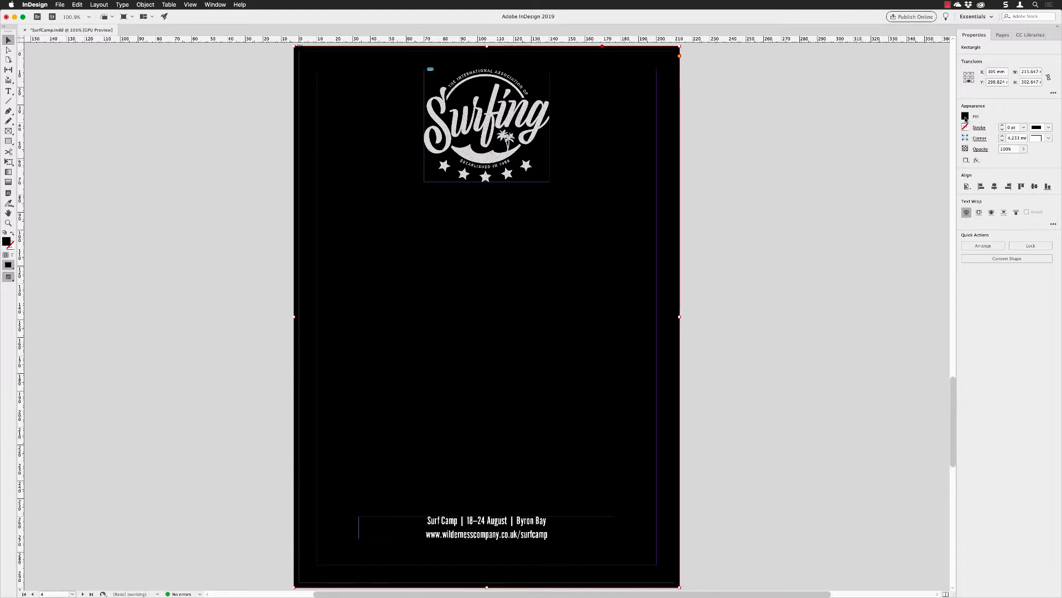
Change the full-page rectangle's fill from solid black to a Linear gradient
{"action": "left_click", "coordinate": [966, 116]}
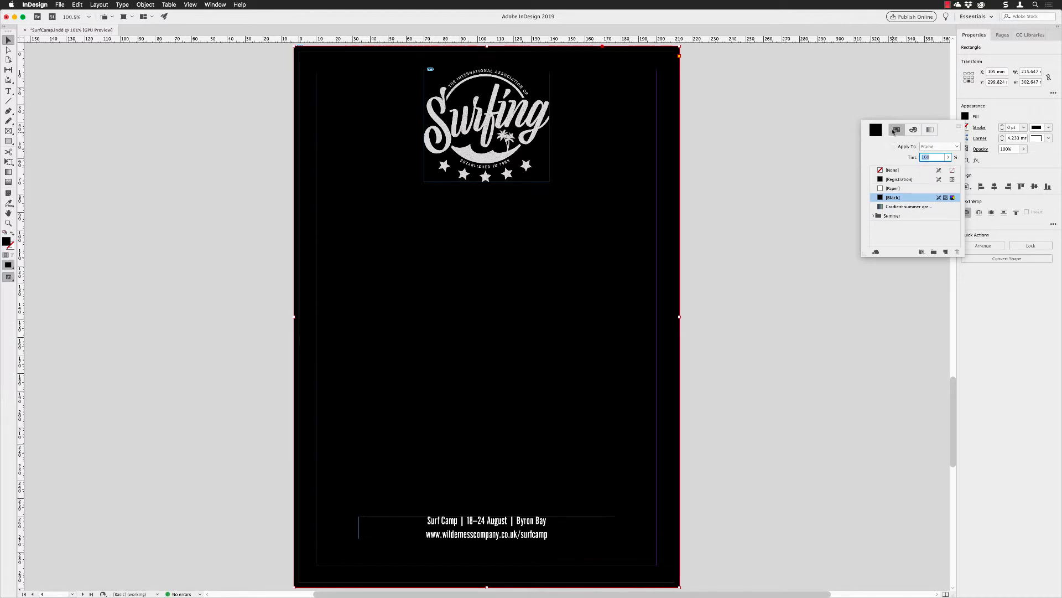
{"action": "mouse_move", "coordinate": [896, 130]}
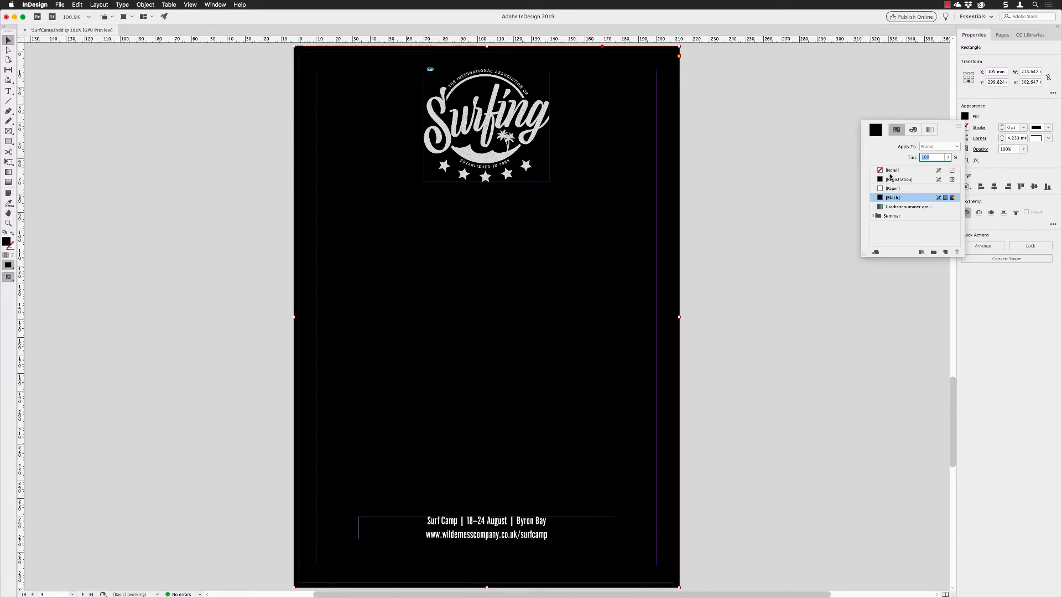
{"action": "mouse_move", "coordinate": [890, 231]}
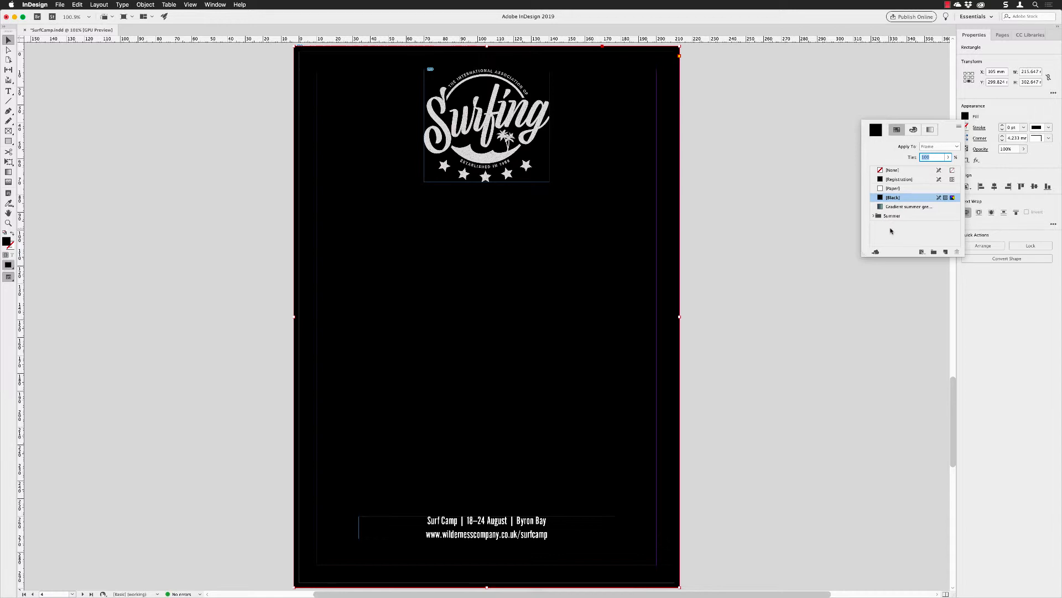
{"action": "left_click", "coordinate": [913, 129]}
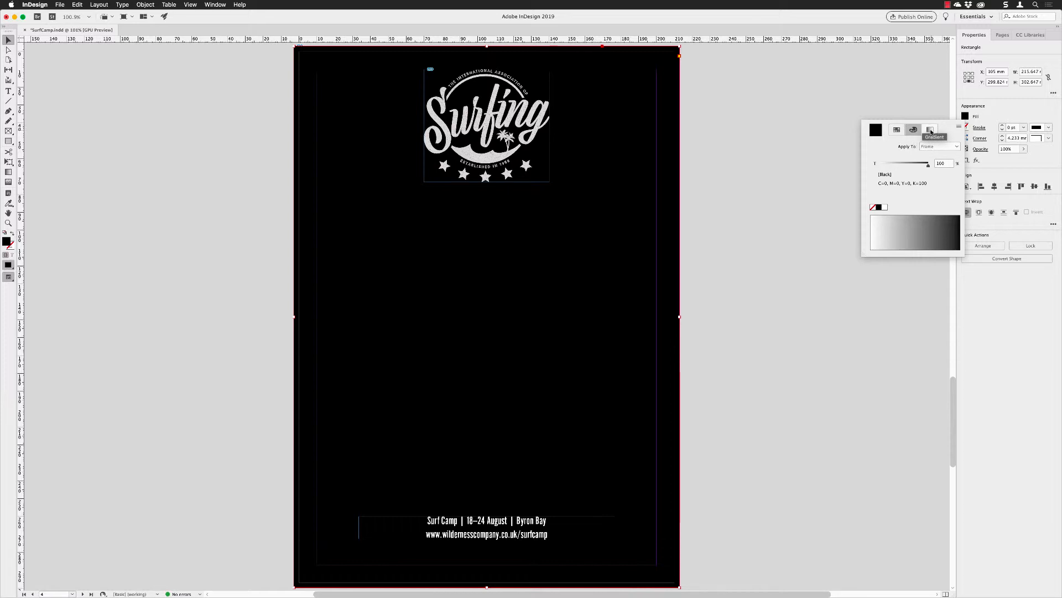
{"action": "left_click", "coordinate": [930, 129]}
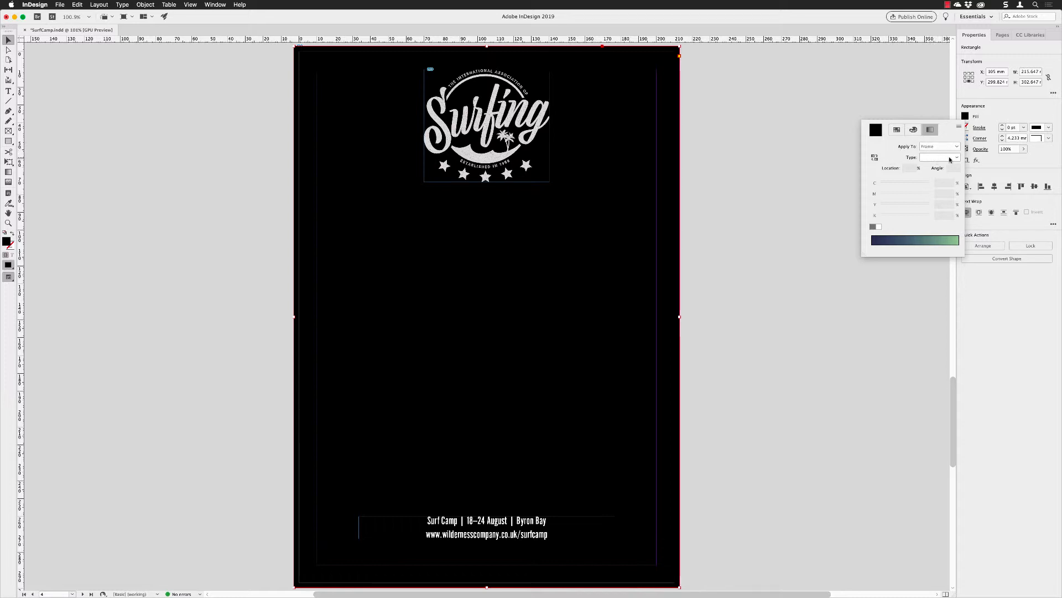
{"action": "left_click", "coordinate": [955, 157]}
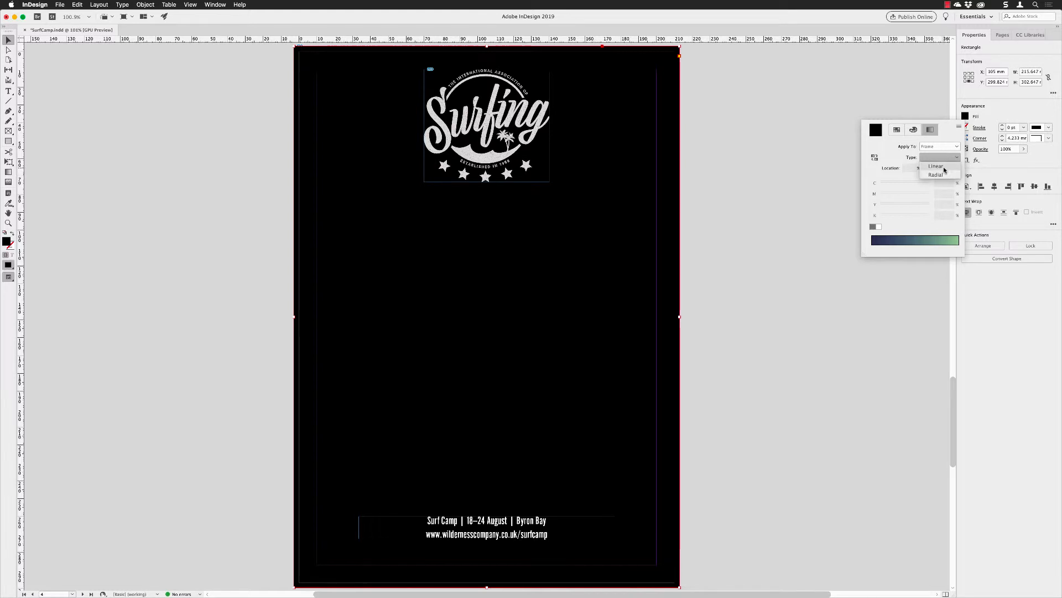
{"action": "left_click", "coordinate": [929, 165]}
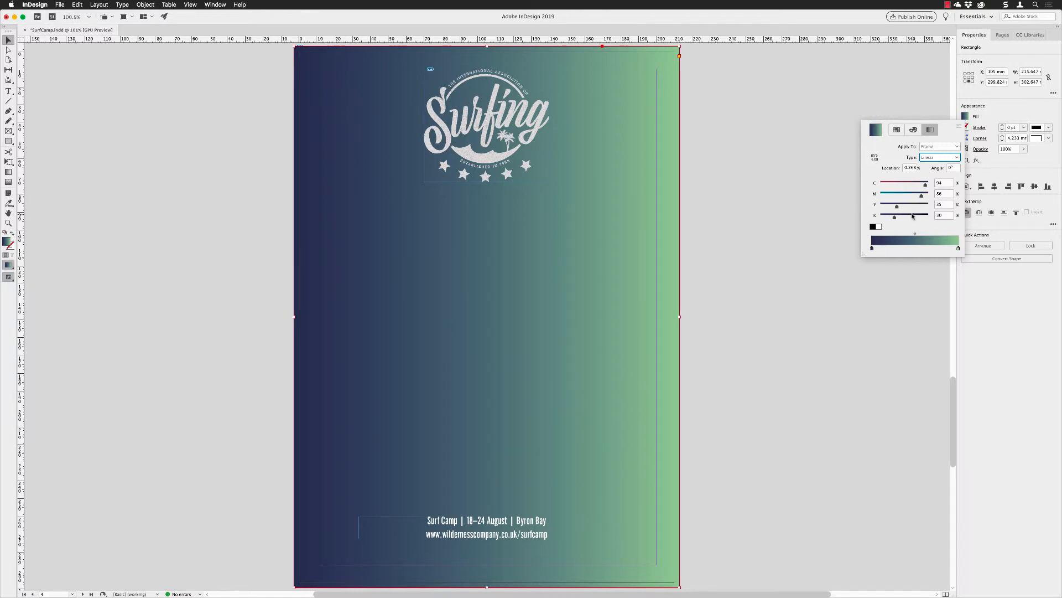
{"action": "mouse_move", "coordinate": [933, 221]}
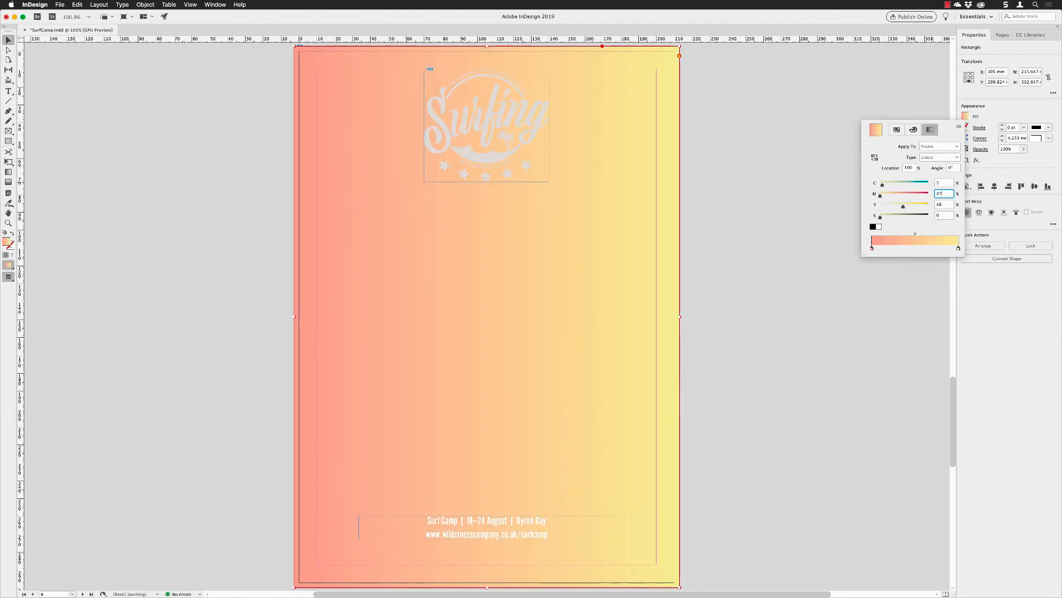
Set the gradient's right stop to deep pink (M 87, K 20) and close the panel
{"action": "type", "text": "0"}
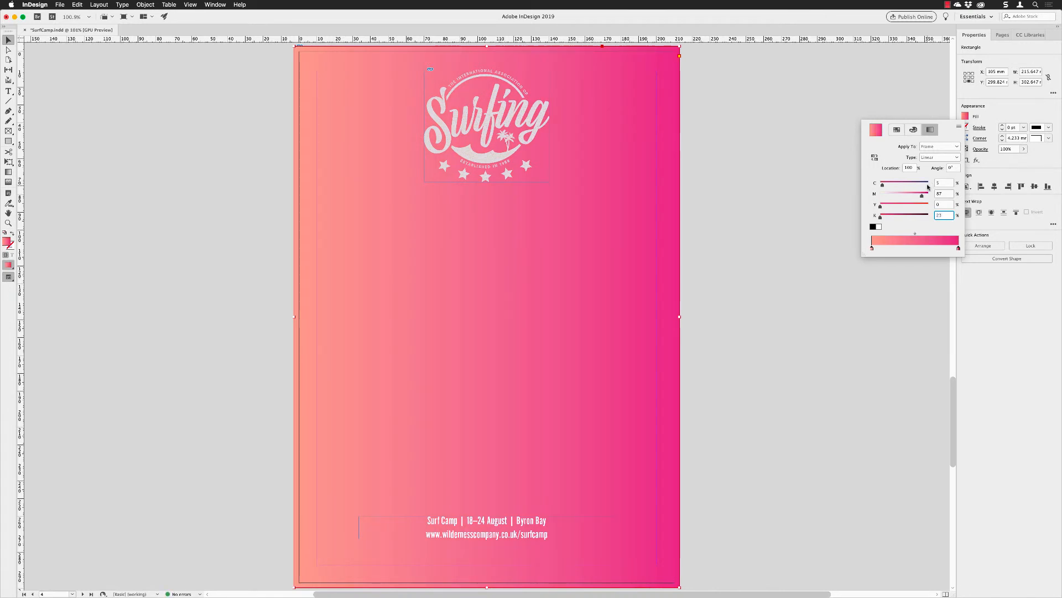
{"action": "left_click", "coordinate": [913, 188]}
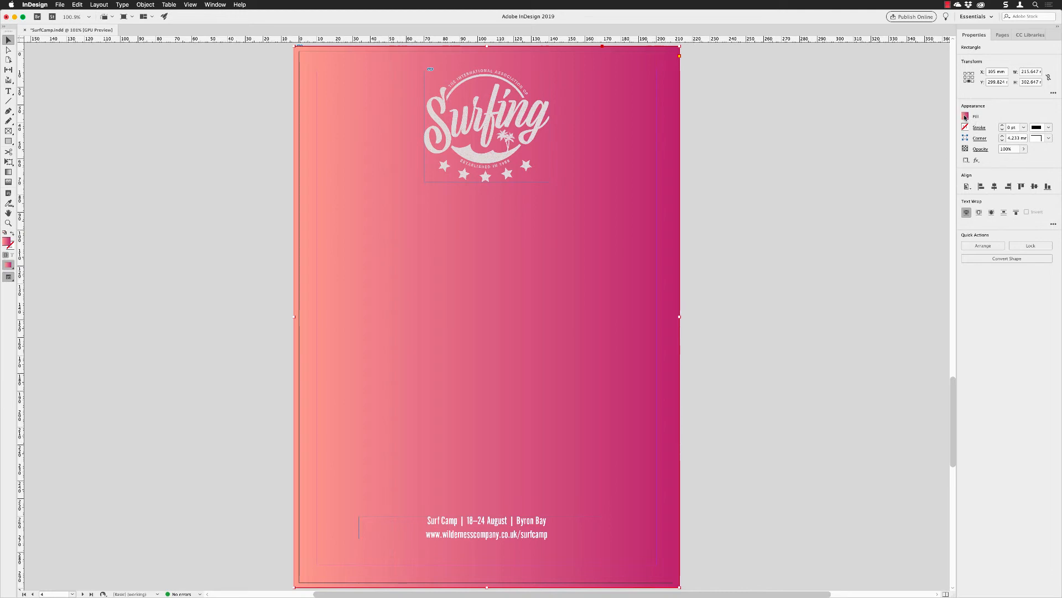
{"action": "left_click", "coordinate": [966, 116]}
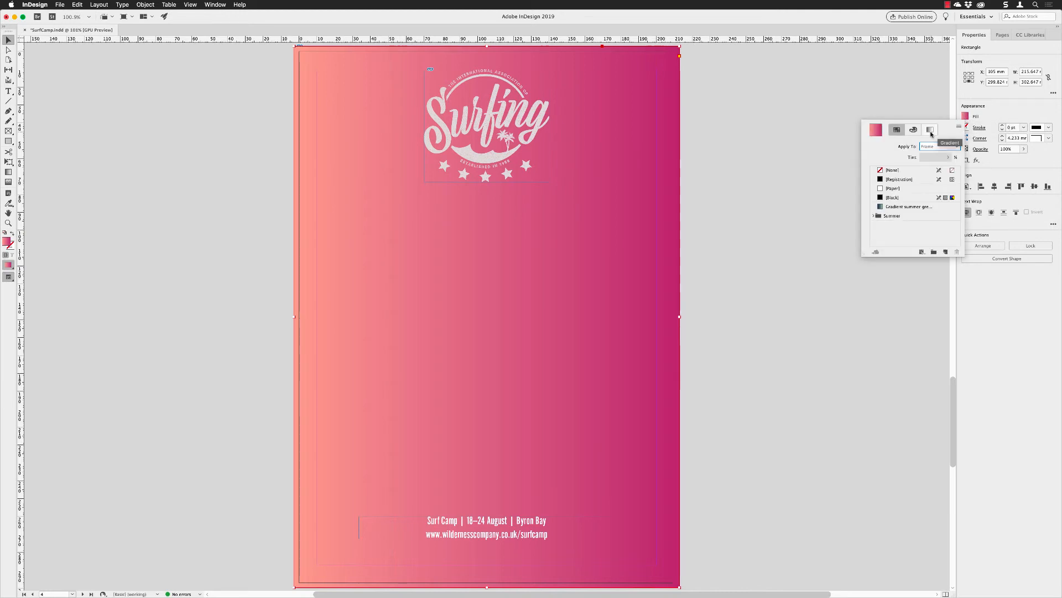
Angle the fill gradient at 45° and drag the coral stop to about 36%
{"action": "left_click", "coordinate": [929, 130]}
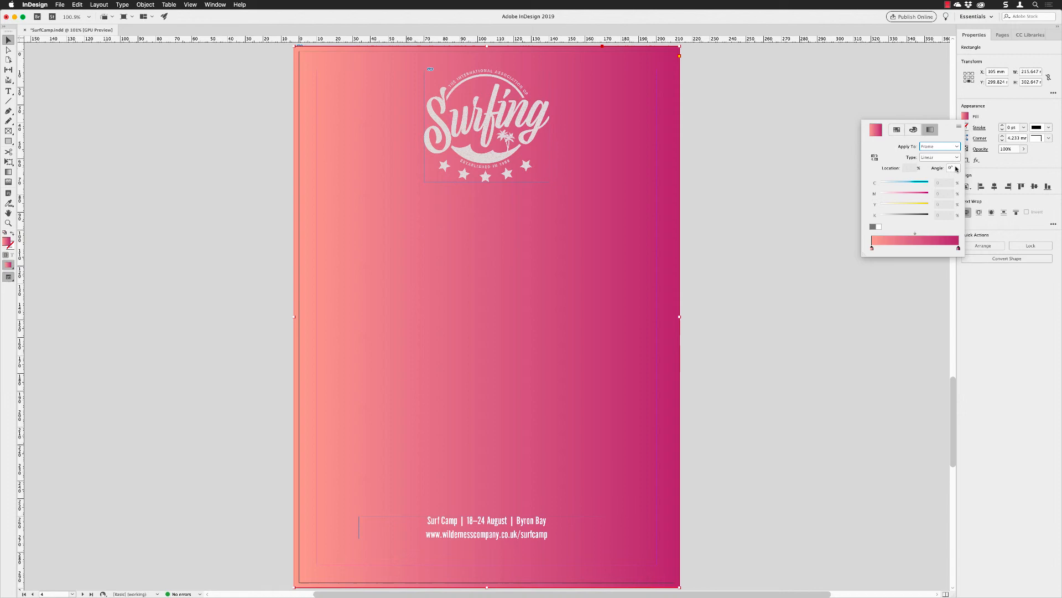
{"action": "left_click", "coordinate": [952, 168]}
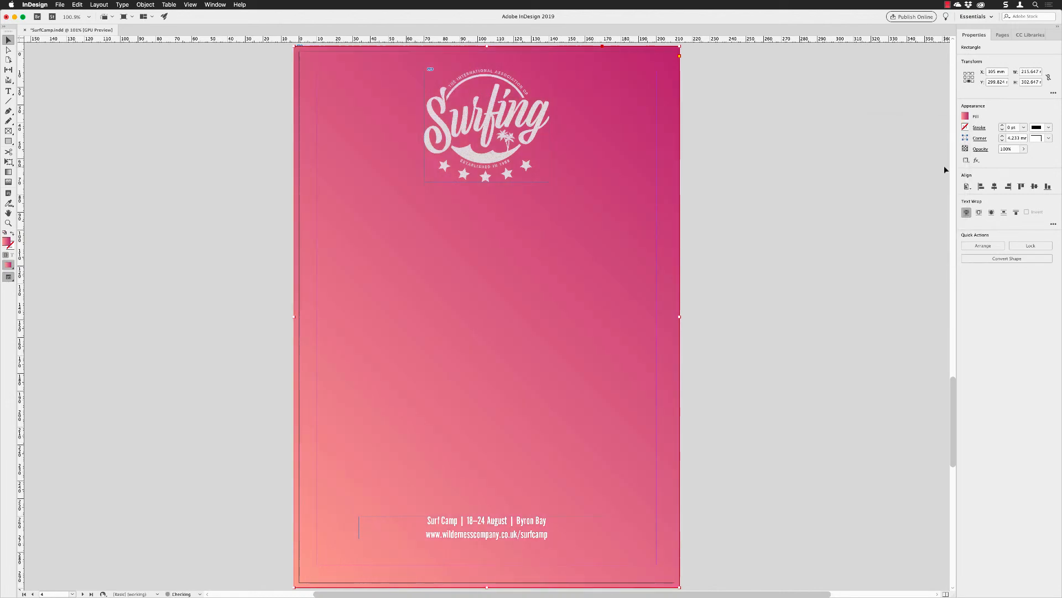
{"action": "left_click", "coordinate": [965, 116]}
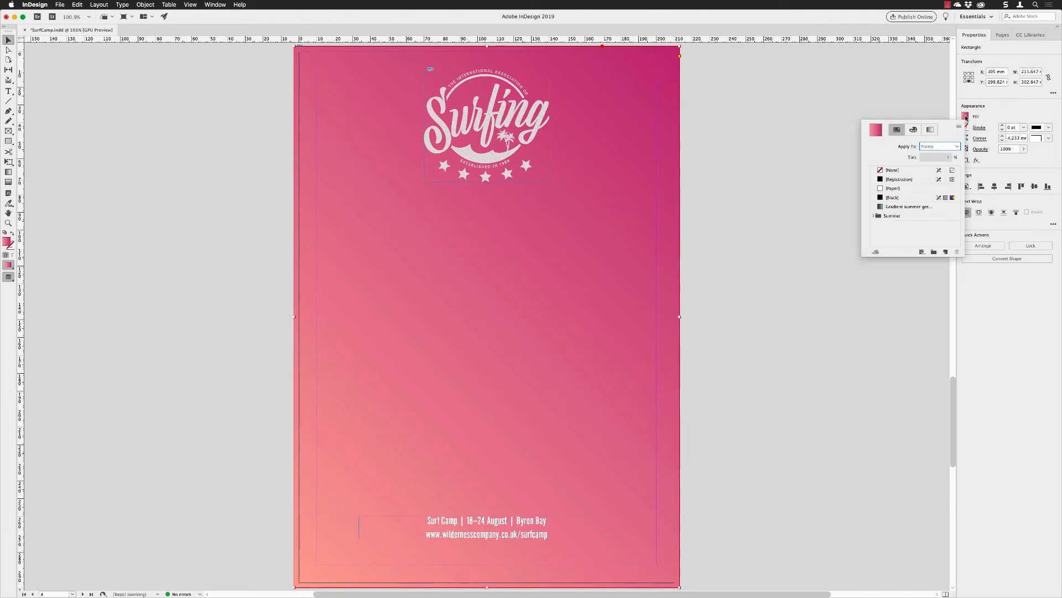
{"action": "mouse_move", "coordinate": [948, 137]}
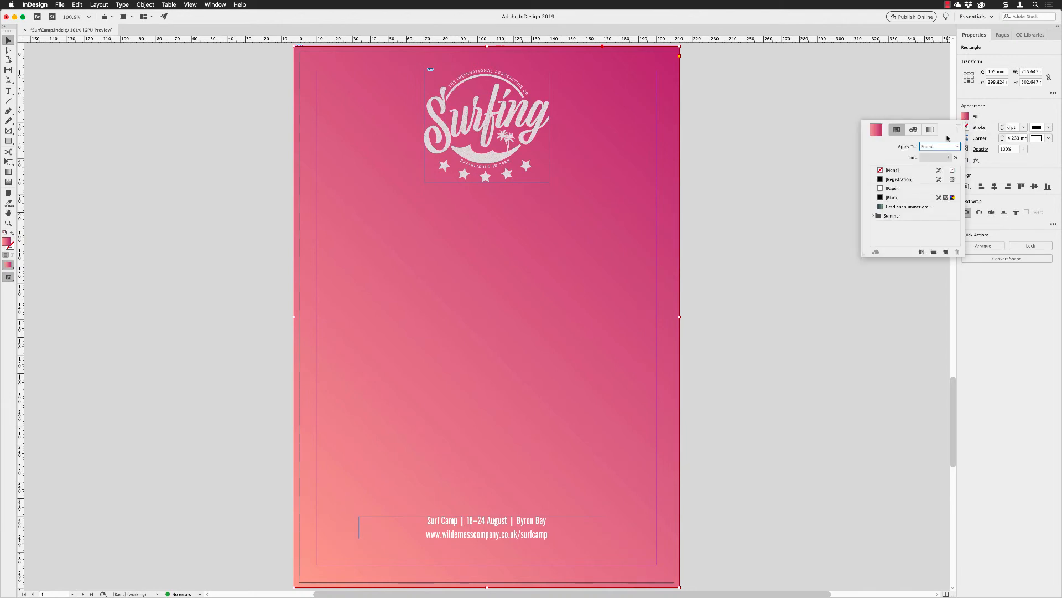
{"action": "left_click", "coordinate": [929, 130]}
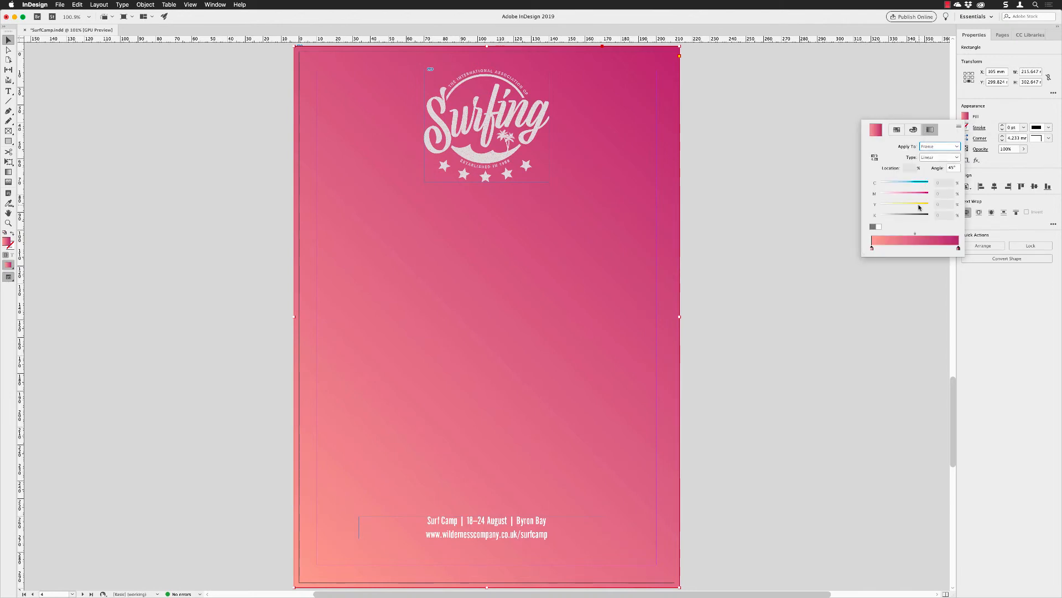
{"action": "left_click", "coordinate": [872, 248]}
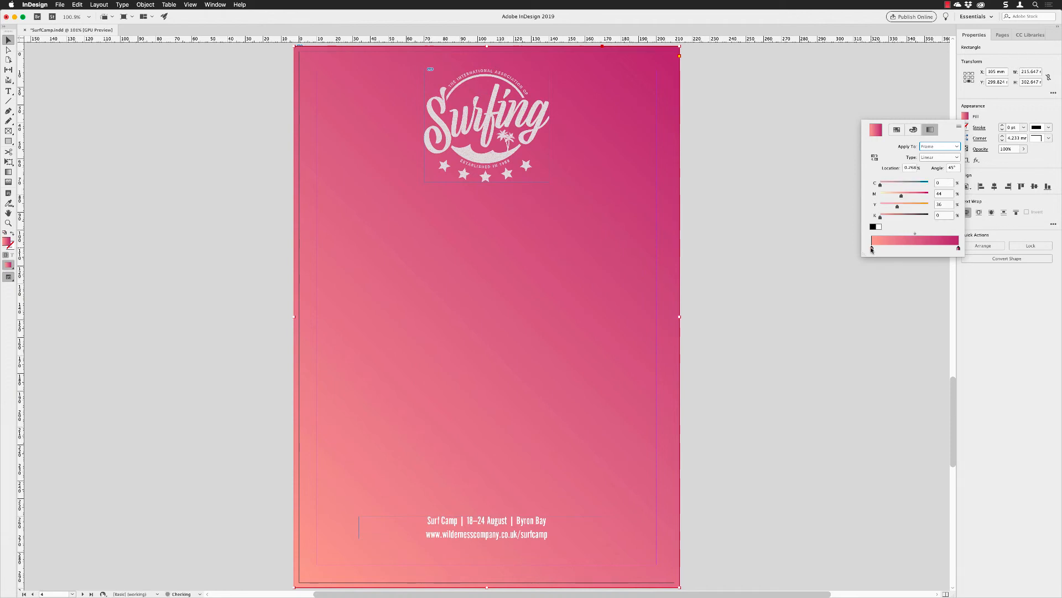
{"action": "left_click_drag", "start_coordinate": [872, 249], "coordinate": [891, 248]}
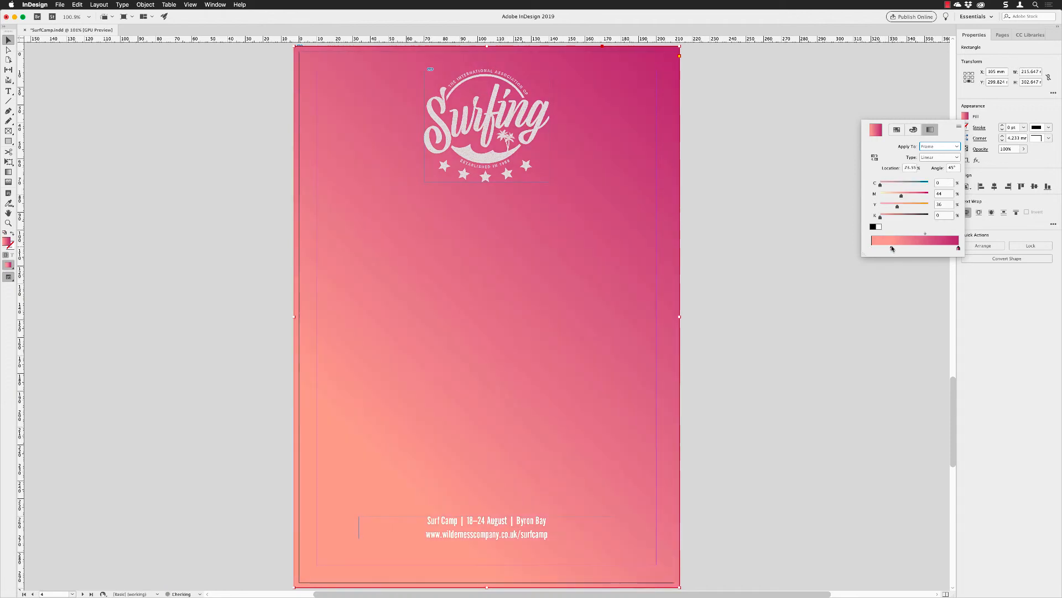
{"action": "left_click_drag", "start_coordinate": [893, 248], "coordinate": [903, 249]}
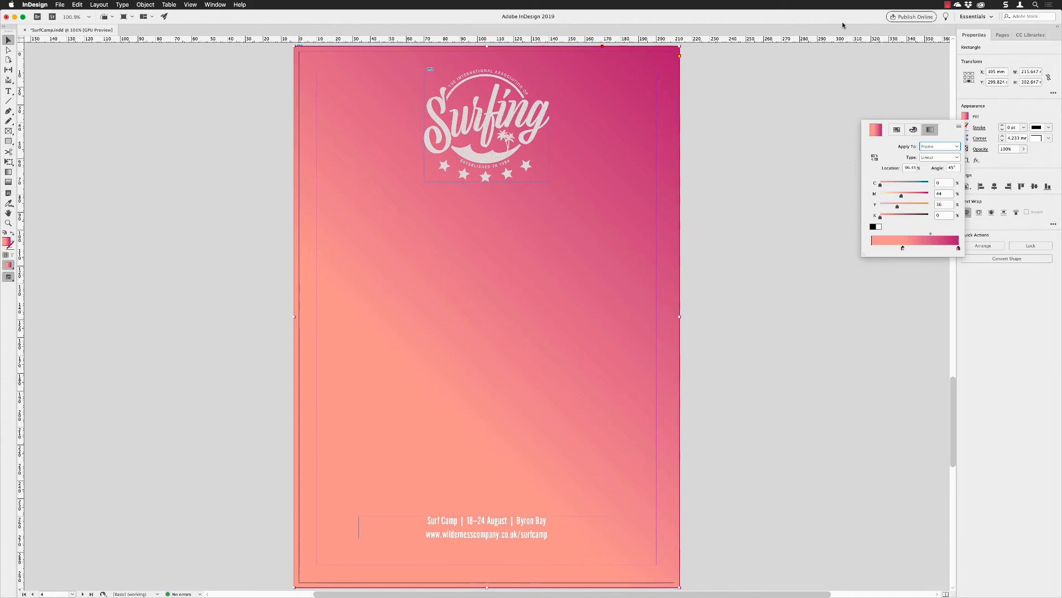
{"action": "mouse_move", "coordinate": [839, 42]}
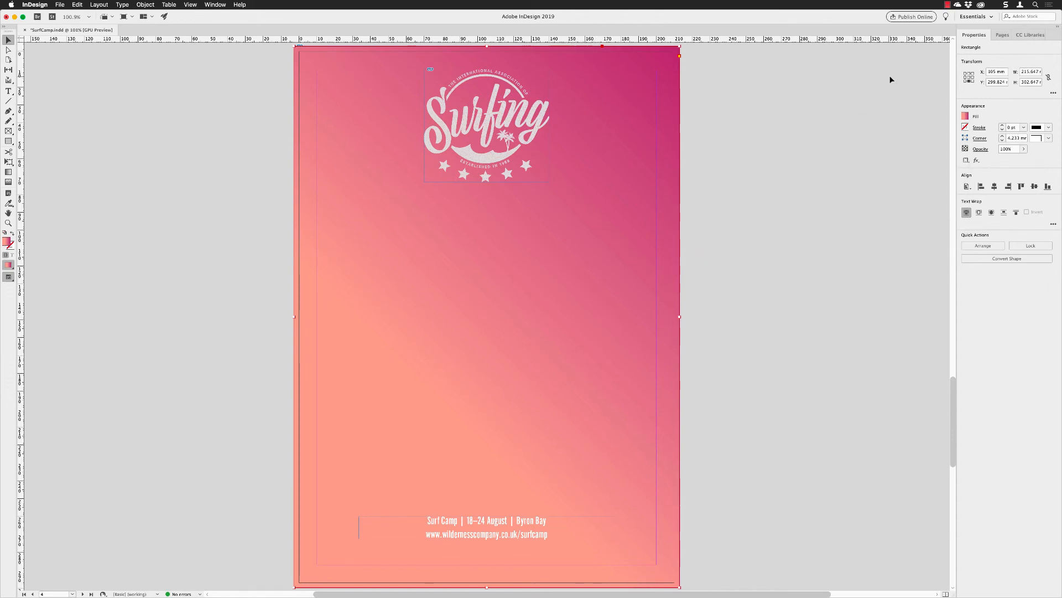
{"action": "mouse_move", "coordinate": [905, 104]}
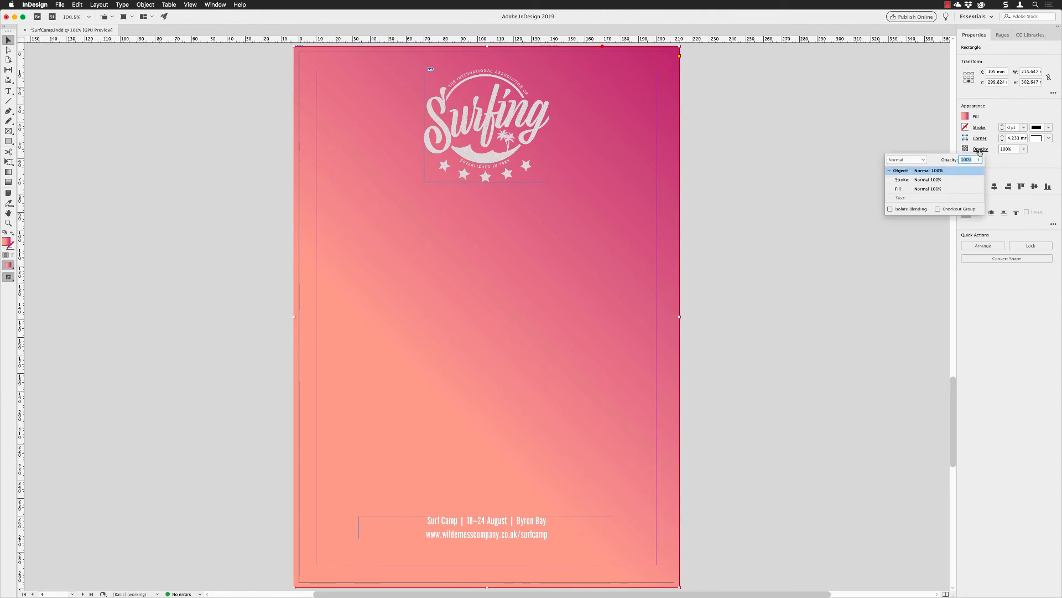
Choose Multiply as the gradient rectangle's blending mode under Opacity
{"action": "left_click", "coordinate": [920, 160]}
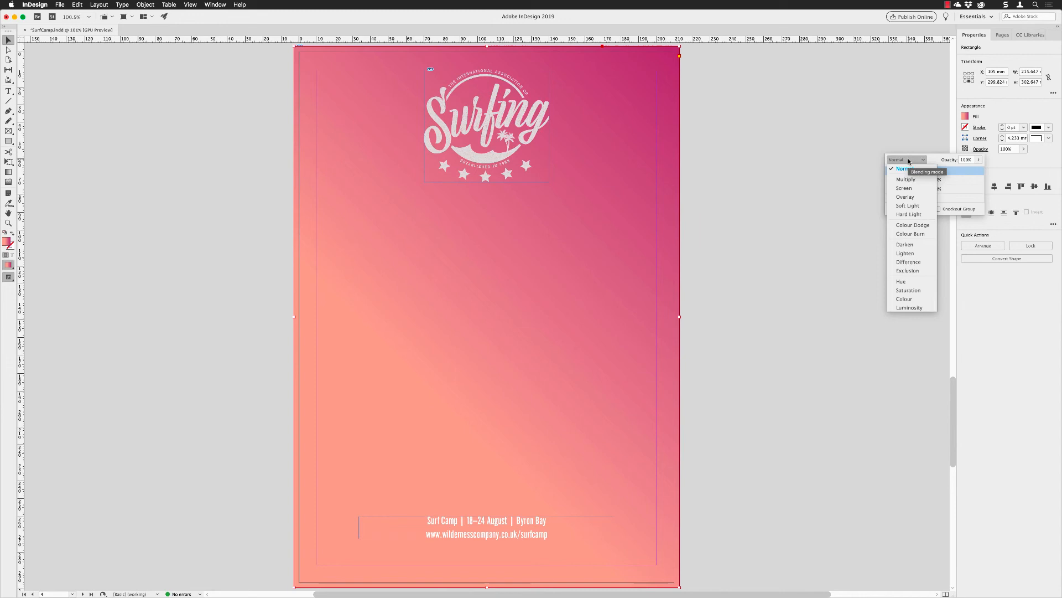
{"action": "mouse_move", "coordinate": [906, 179]}
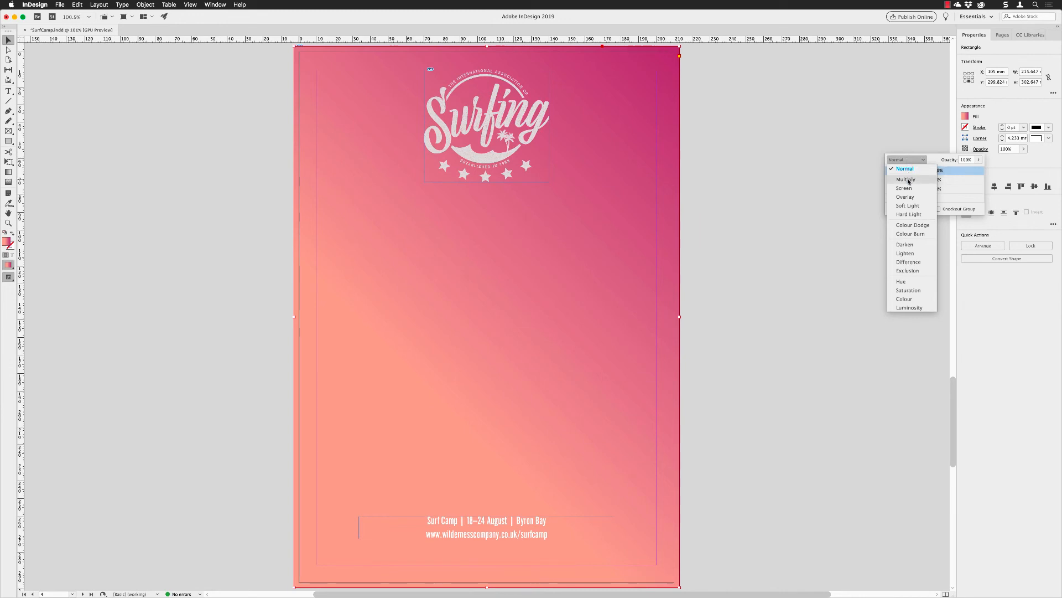
{"action": "left_click", "coordinate": [906, 179]}
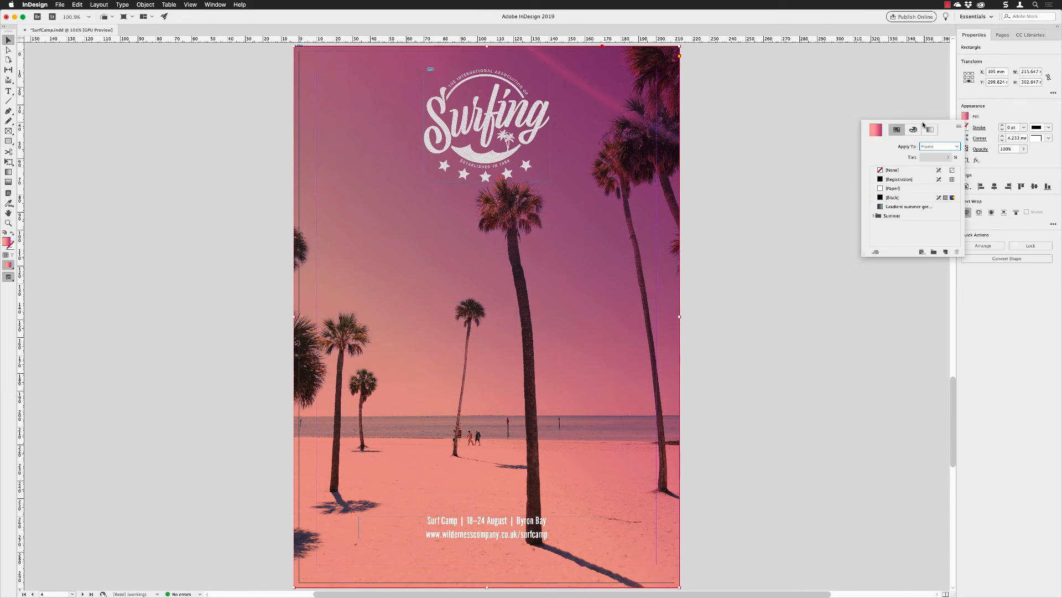
{"action": "left_click", "coordinate": [929, 130]}
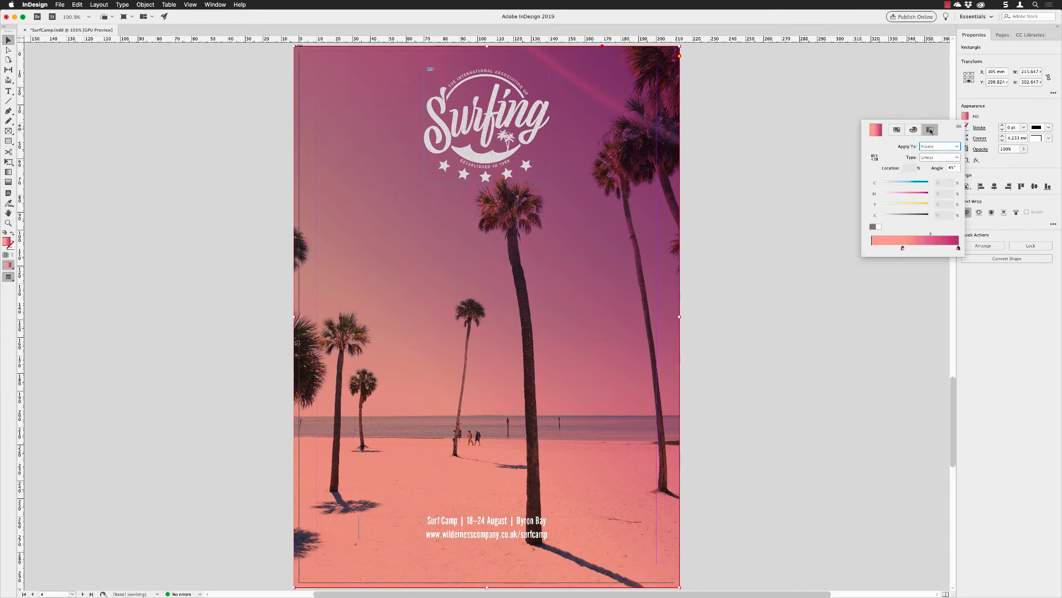
{"action": "left_click", "coordinate": [959, 129]}
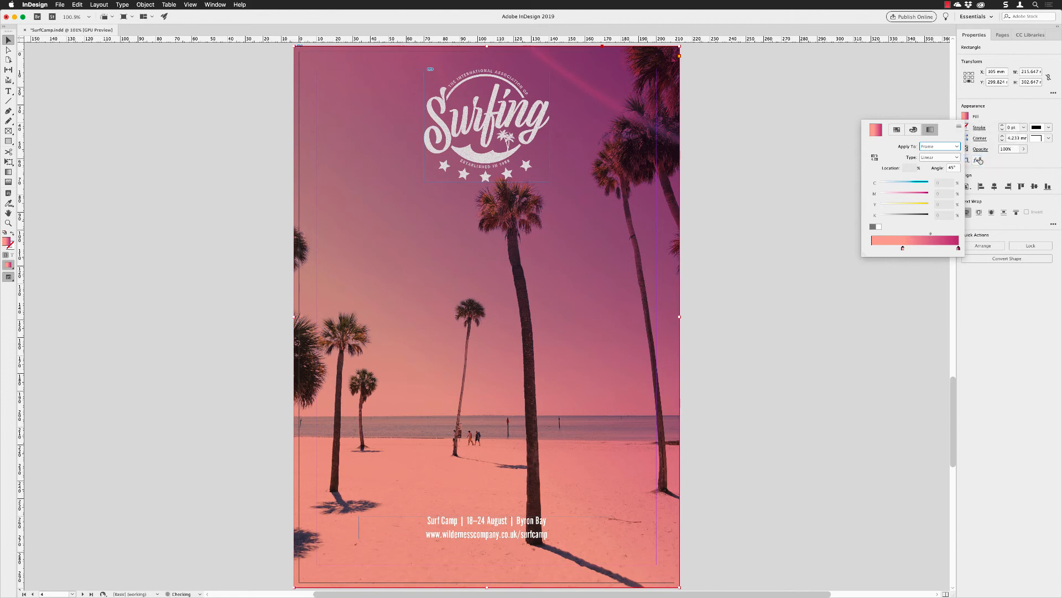
{"action": "mouse_move", "coordinate": [897, 129]}
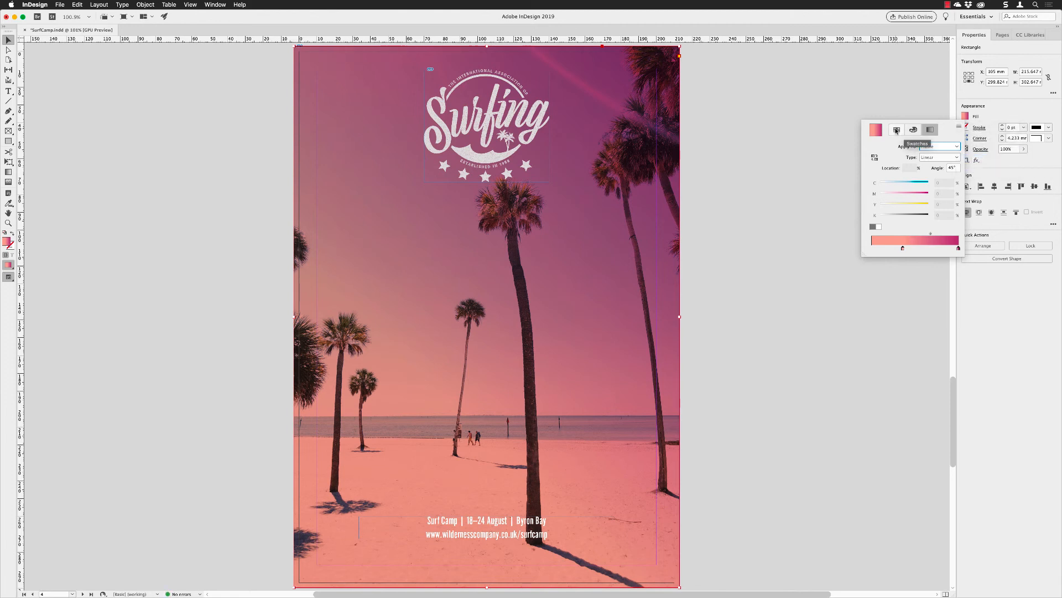
{"action": "left_click", "coordinate": [896, 129]}
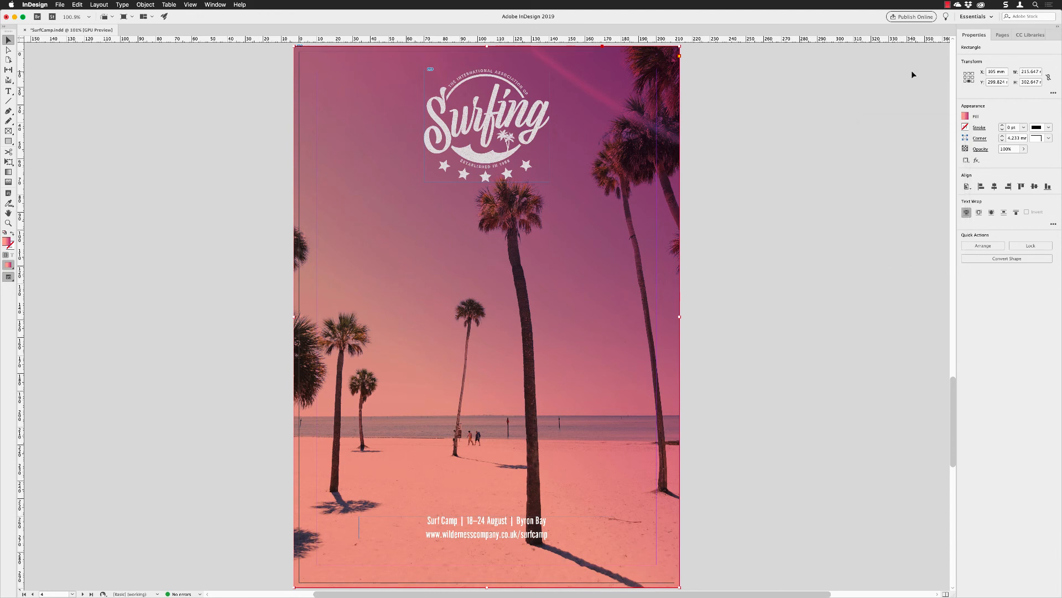
{"action": "left_click", "coordinate": [756, 144]}
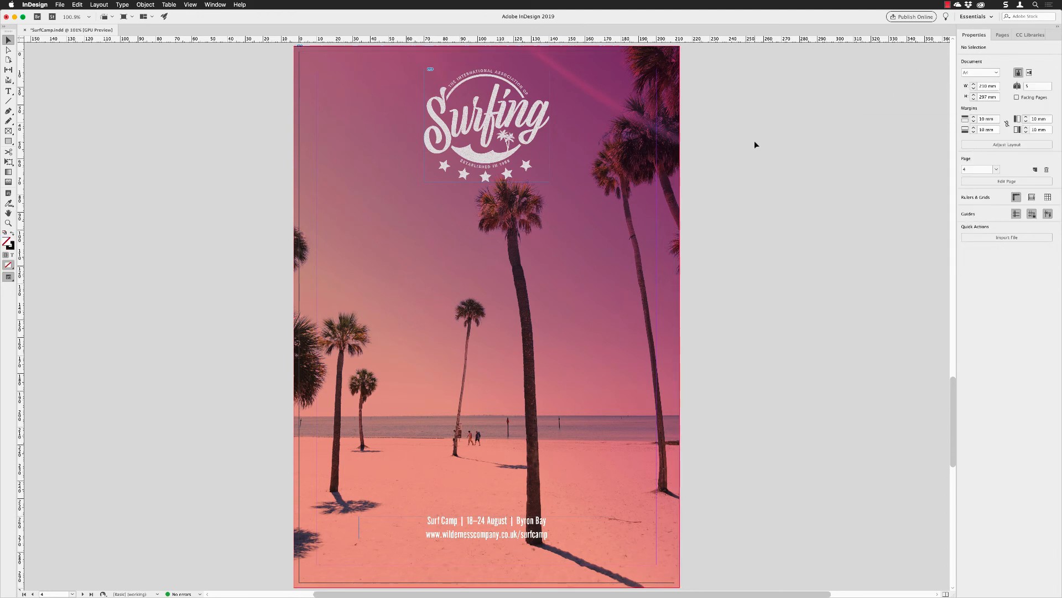